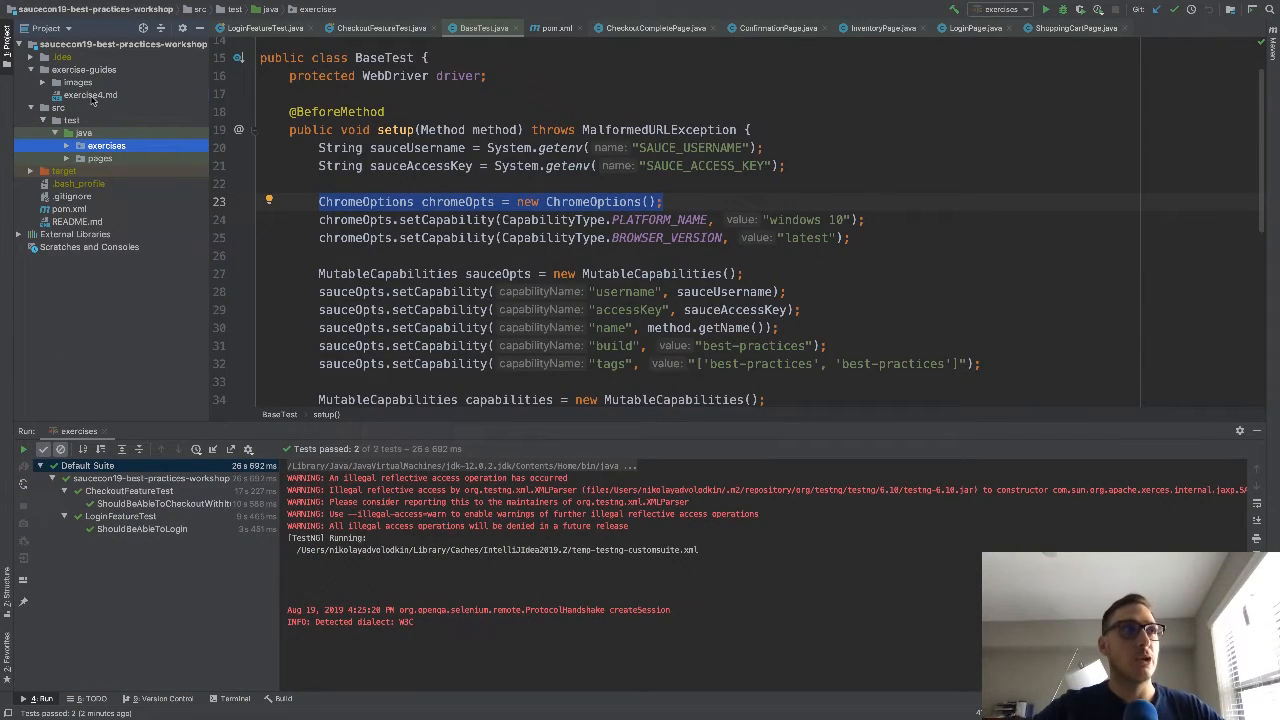
Open the exercise4.md instructions document for Exercise 4
left_click(562, 28)
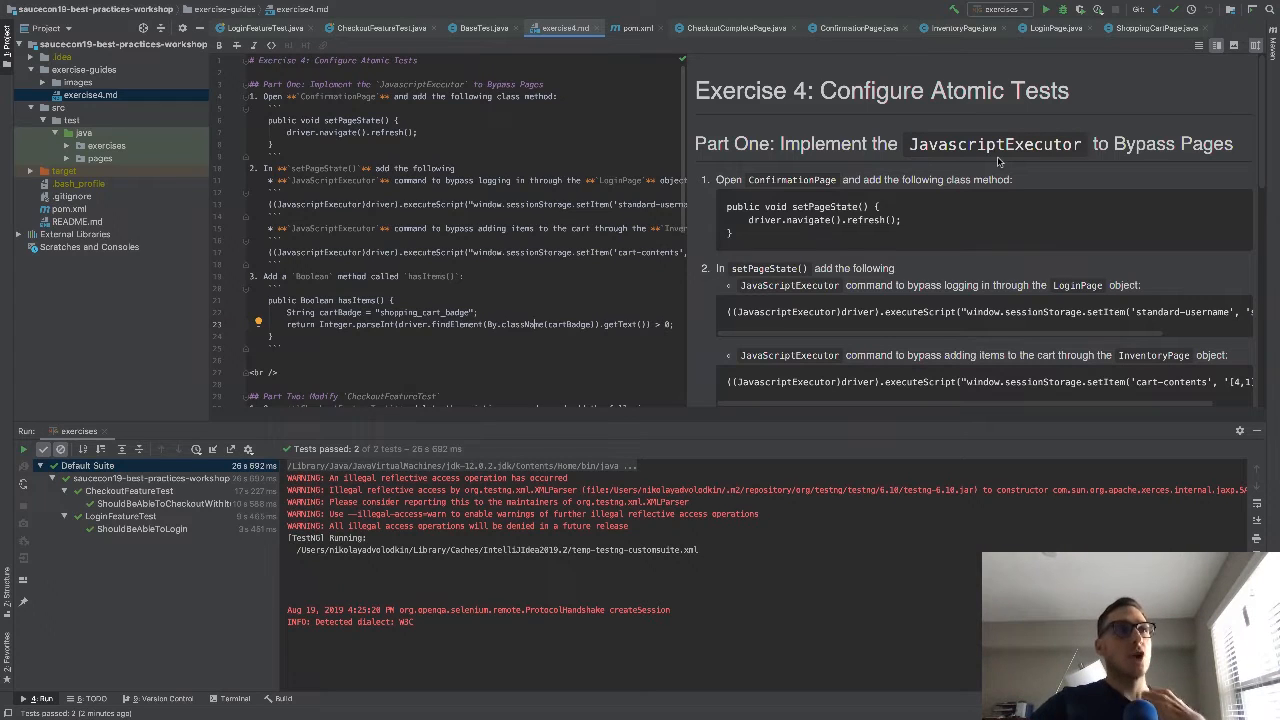
mouse_move(1024, 200)
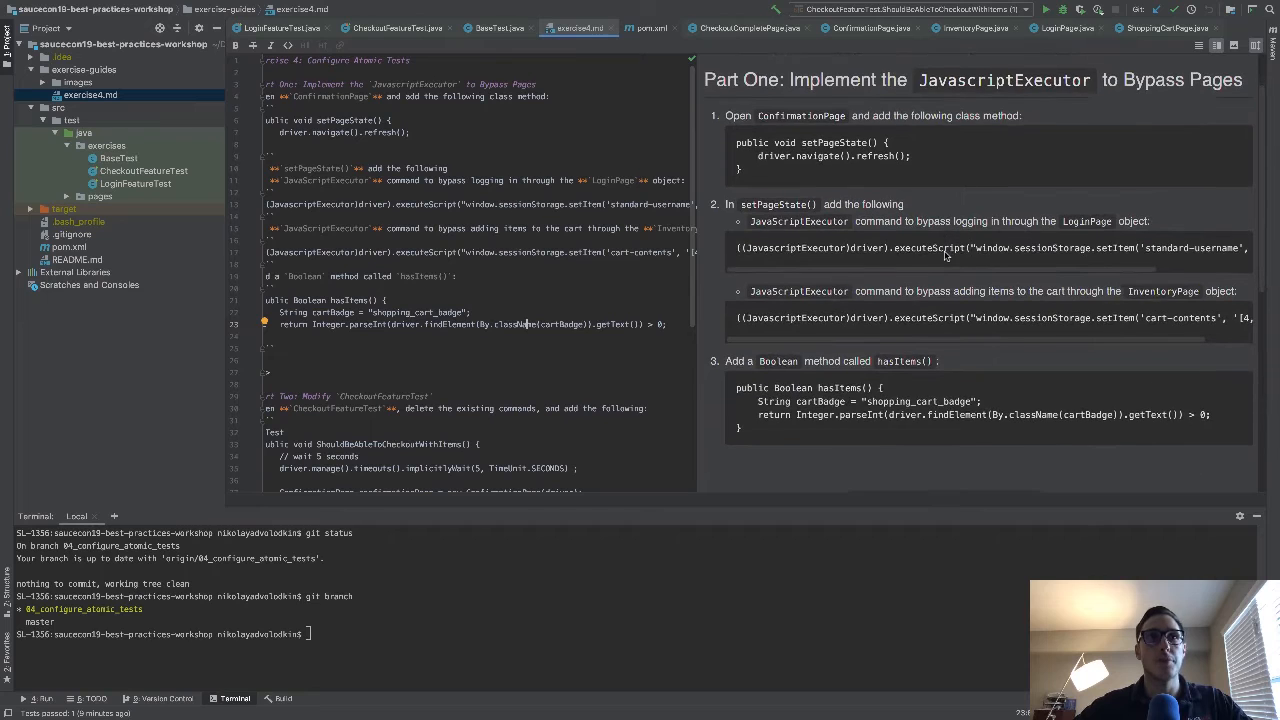
Open CheckoutFeatureTest and run its ShouldBeAbleToCheckoutWithItems test from the gutter
scroll("down", 3)
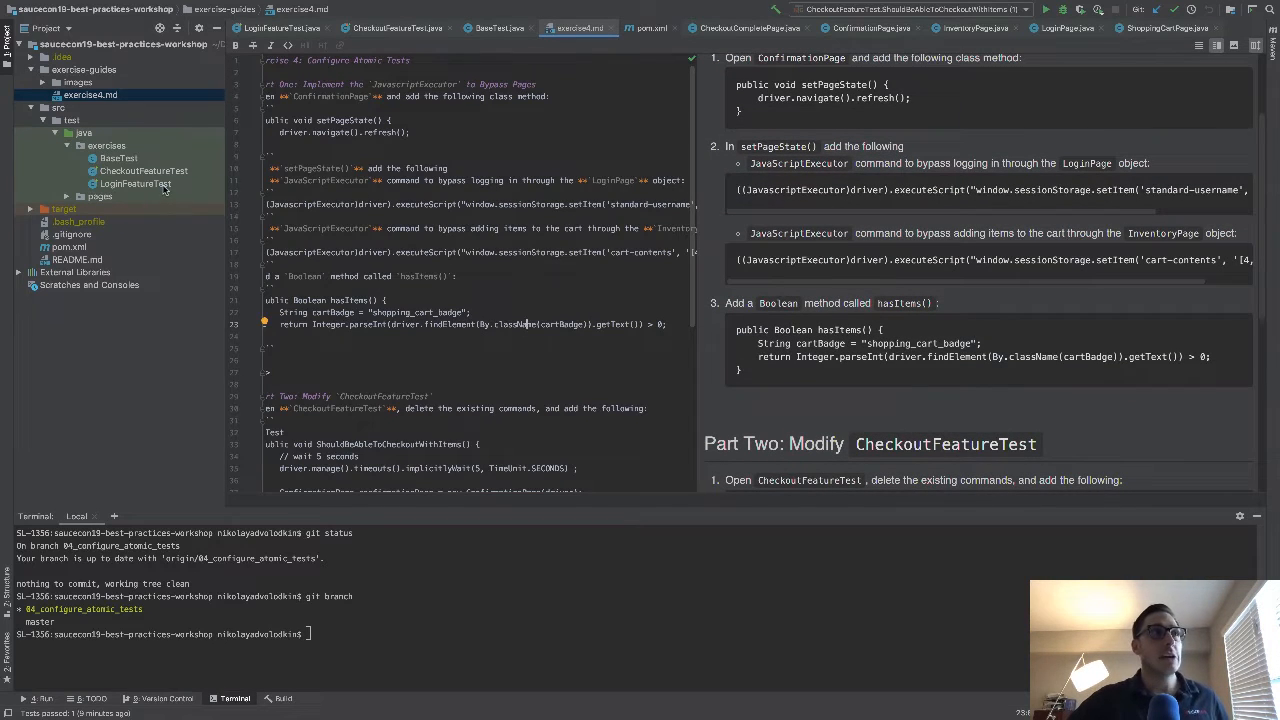
left_click(136, 184)
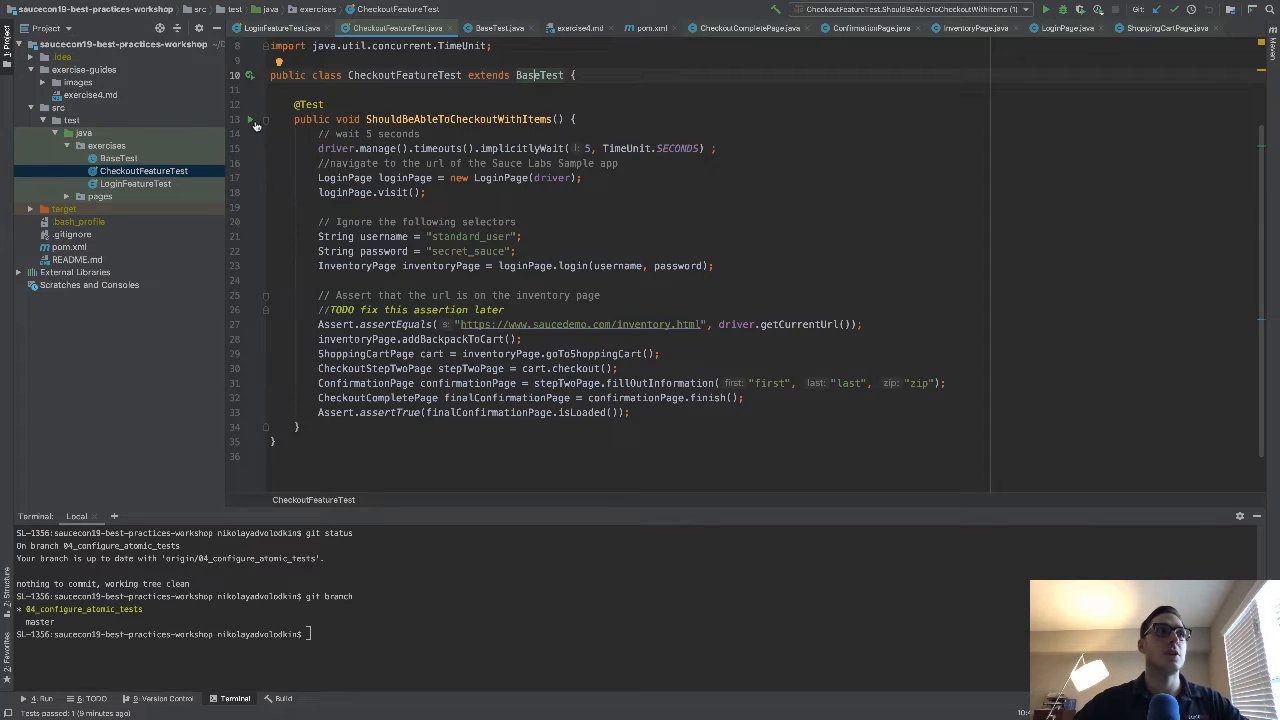
left_click(250, 118)
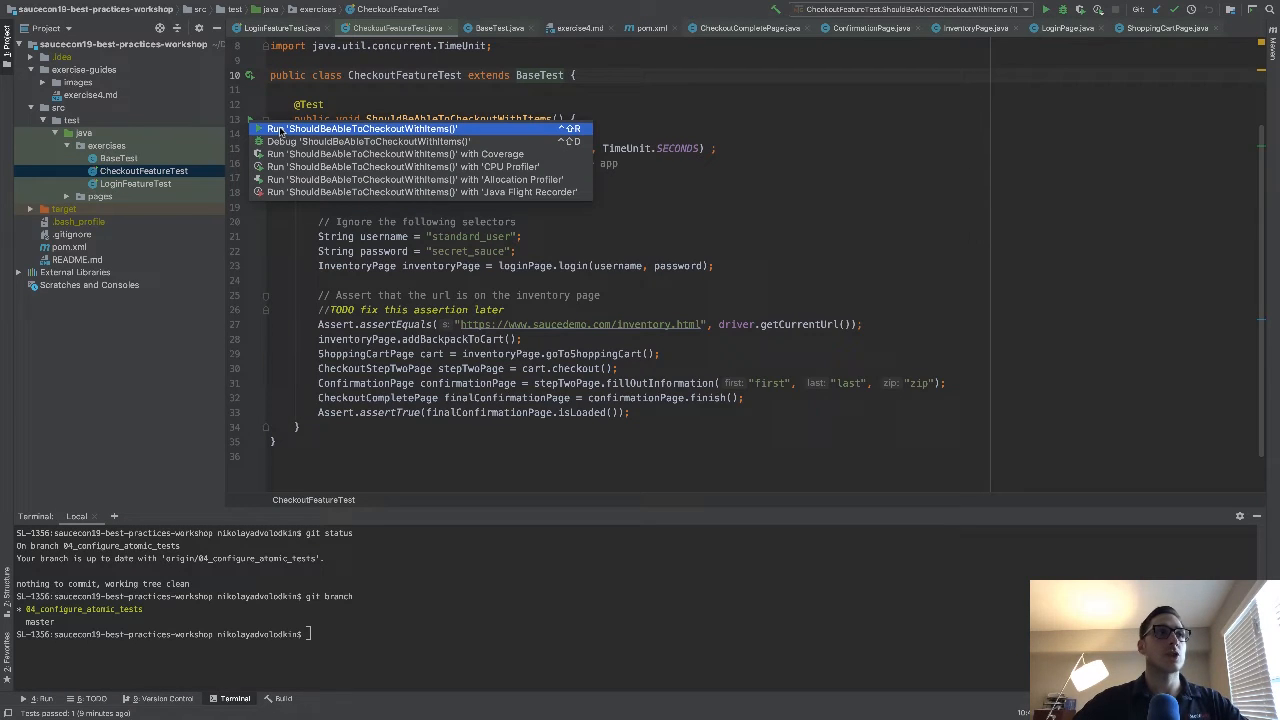
left_click(360, 128)
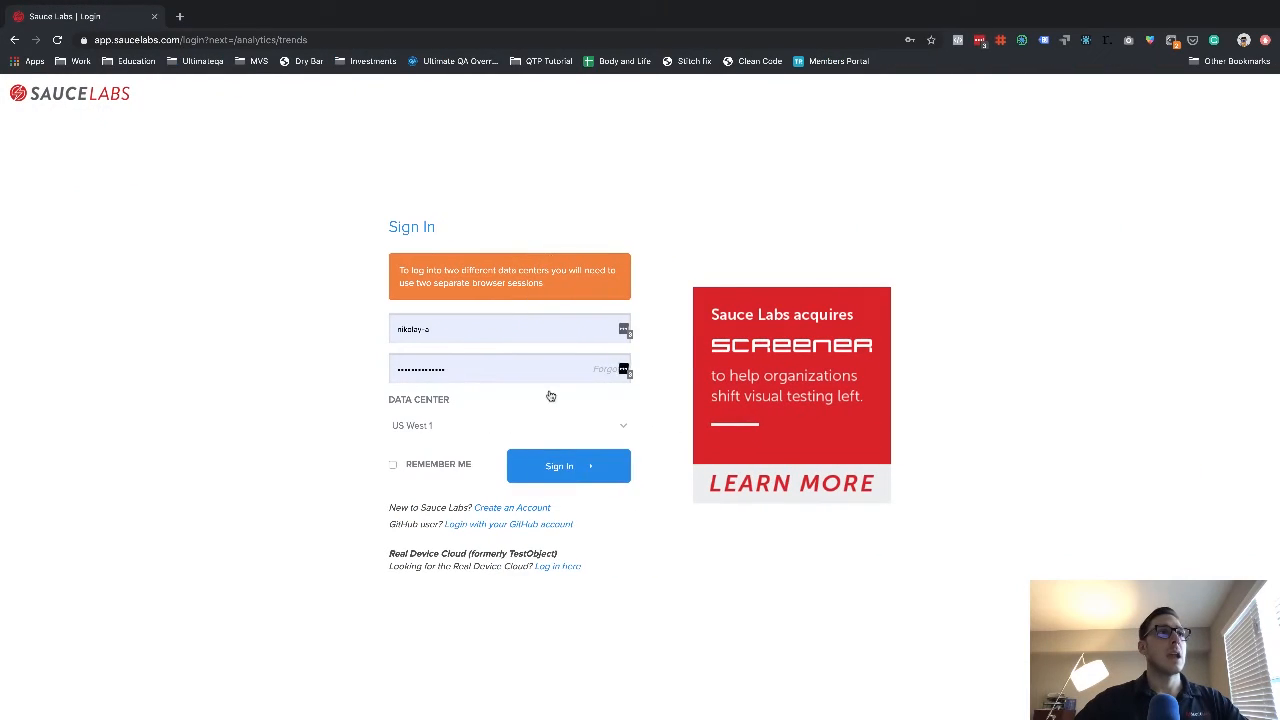
Sign in to Sauce Labs and open the in-progress ShouldBeAbleToCheckoutWithItems test details
left_click(568, 464)
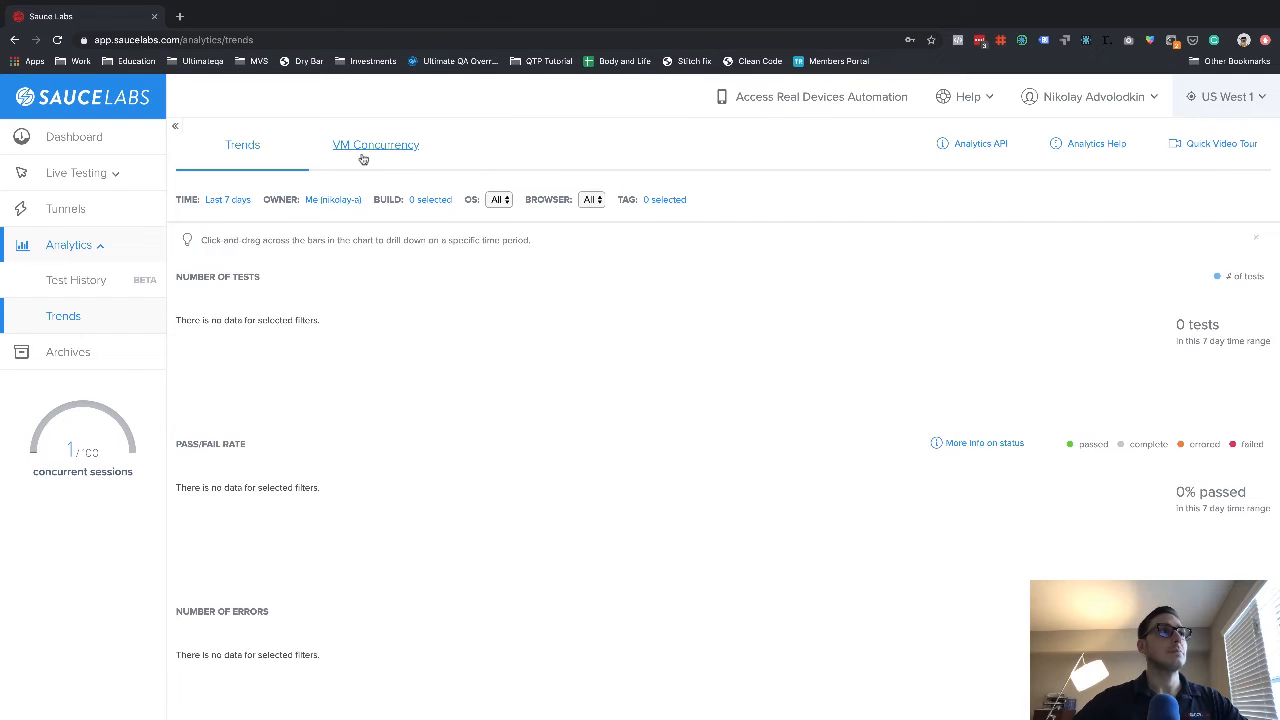
left_click(74, 136)
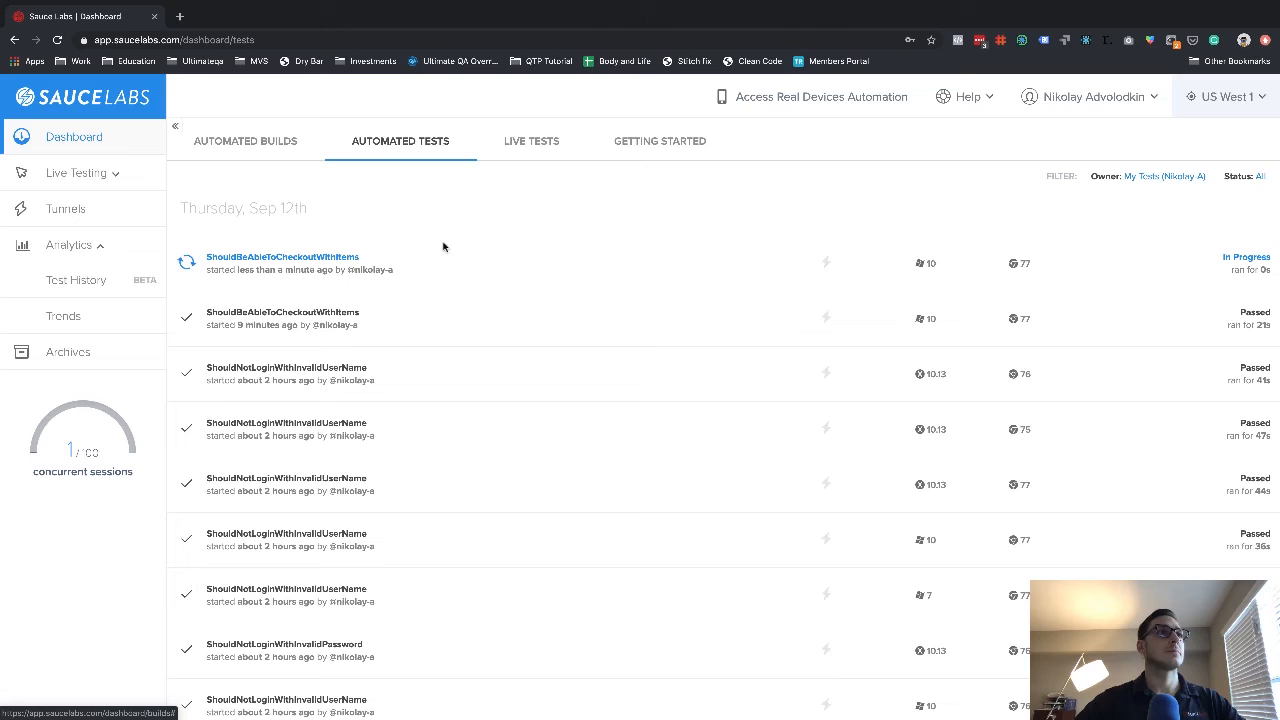
left_click(282, 256)
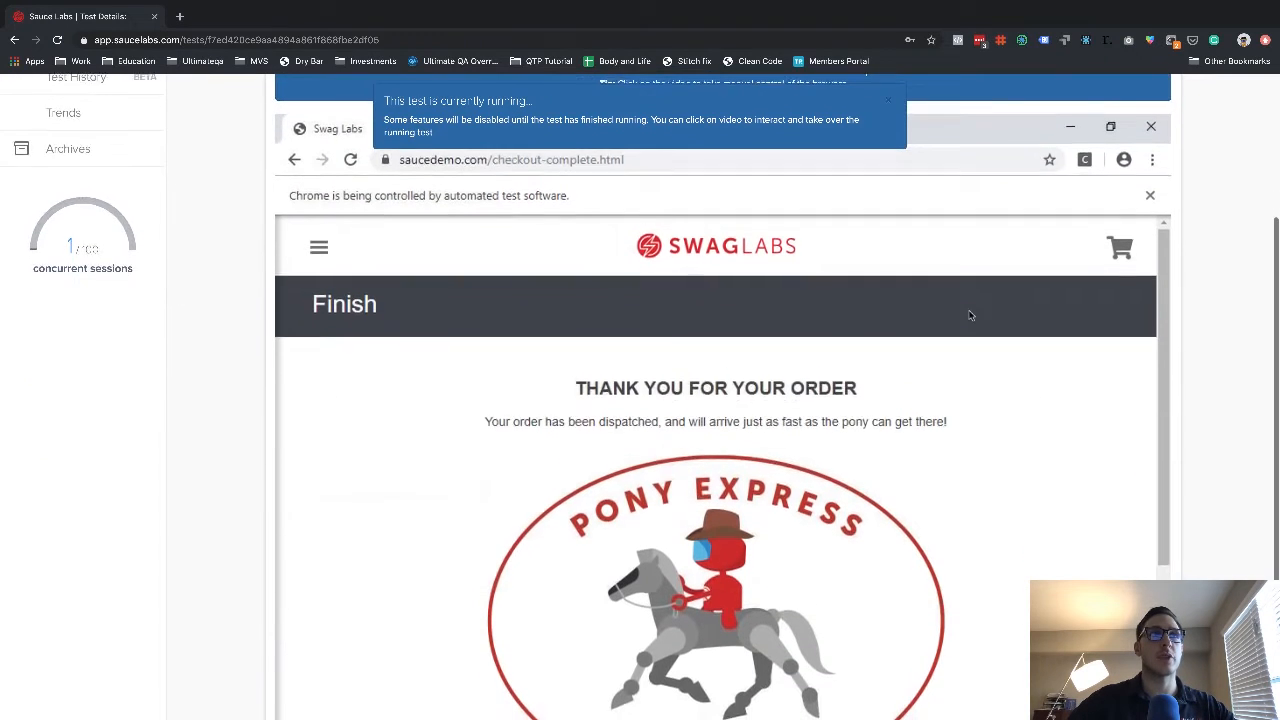
scroll("down", 3)
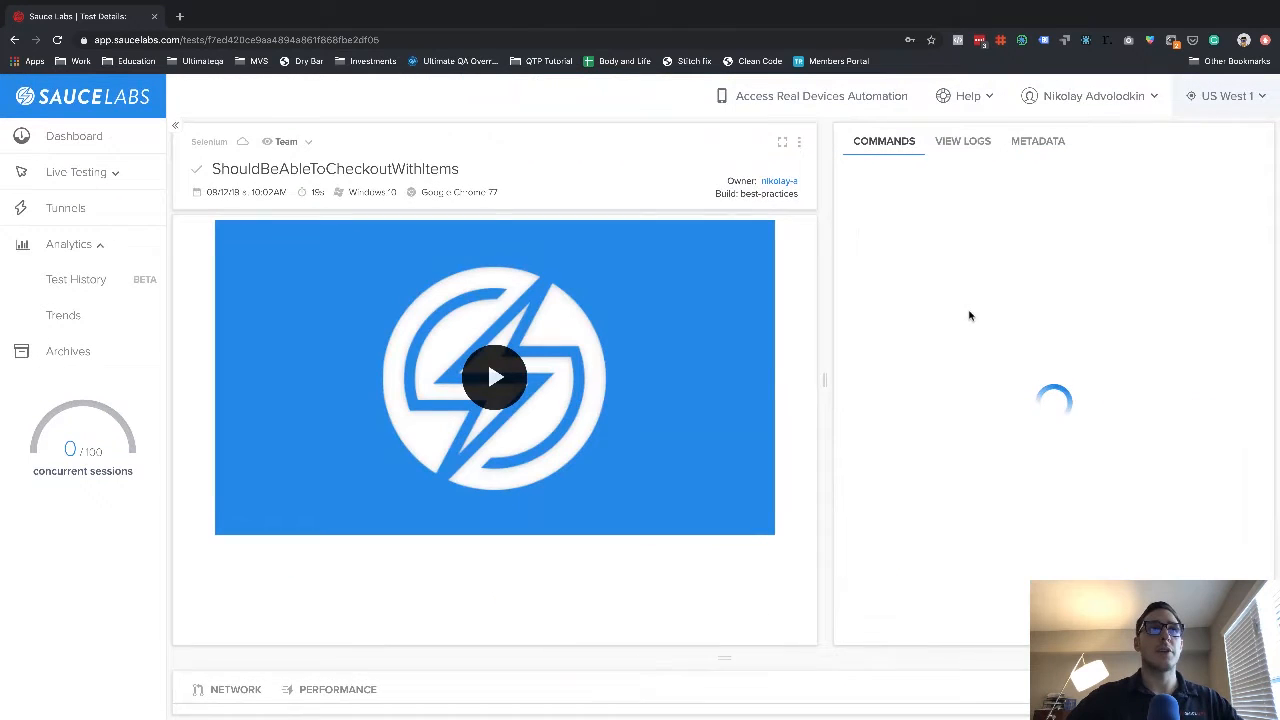
Play the test recording and jump via commands through products, checkout info and order completion
left_click(494, 376)
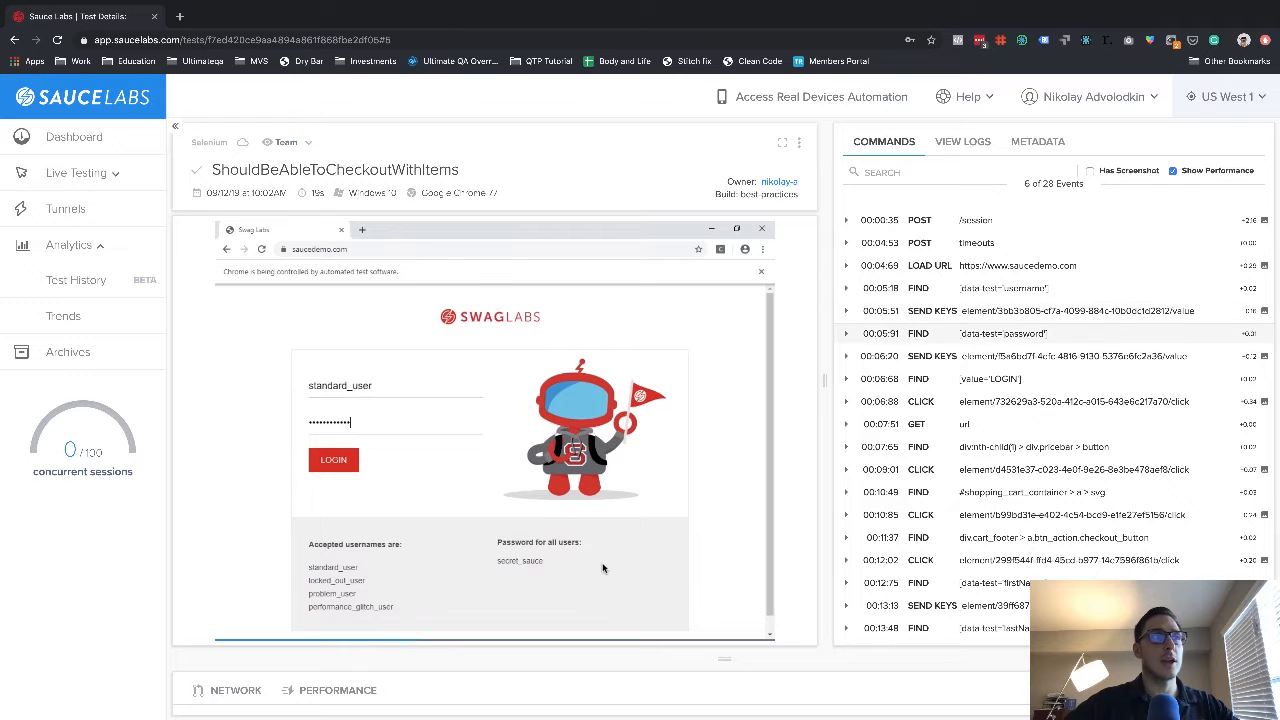
left_click(332, 458)
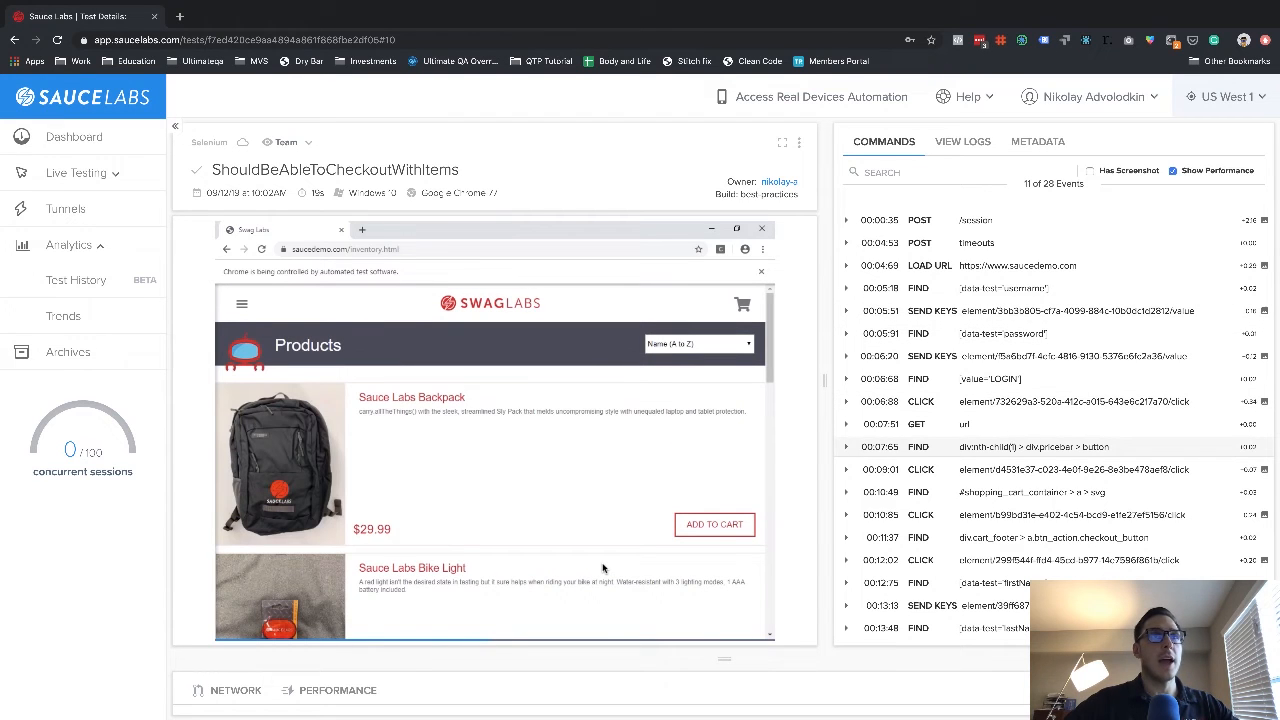
left_click(714, 524)
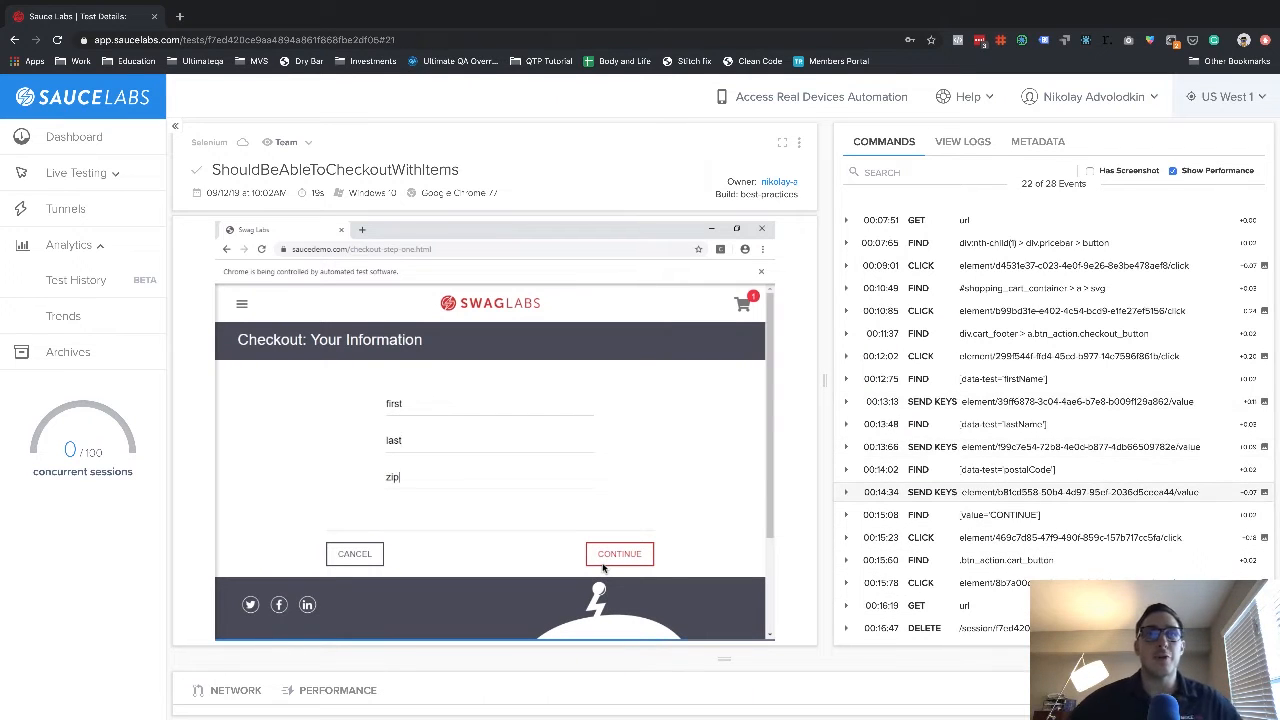
left_click(620, 552)
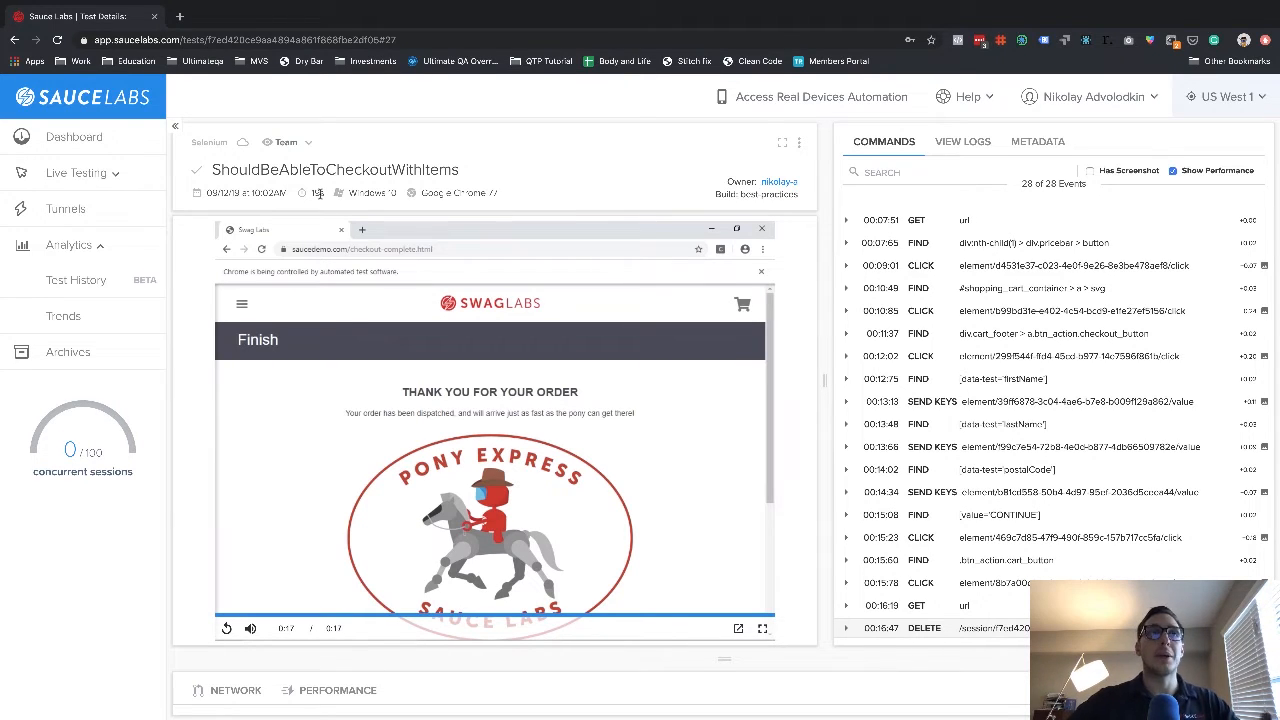
mouse_move(638, 612)
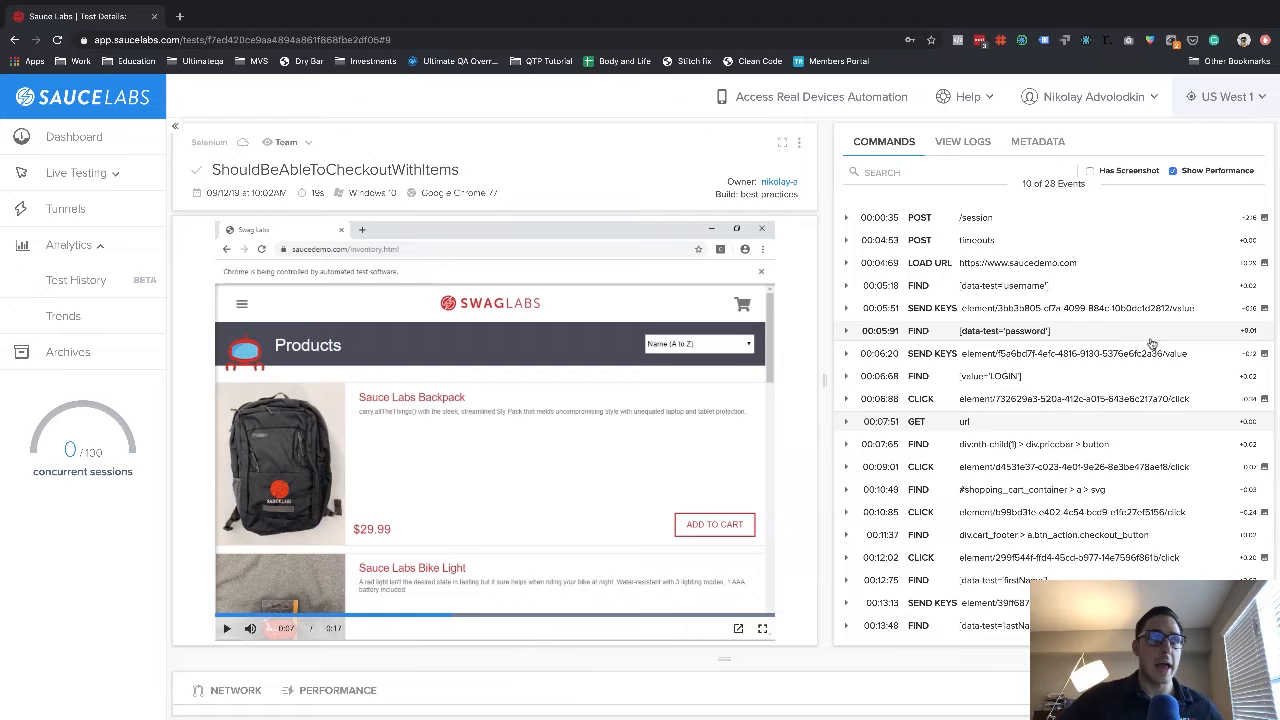
Seek the recording back to the Your Cart and Checkout: Your Information steps
left_click(714, 524)
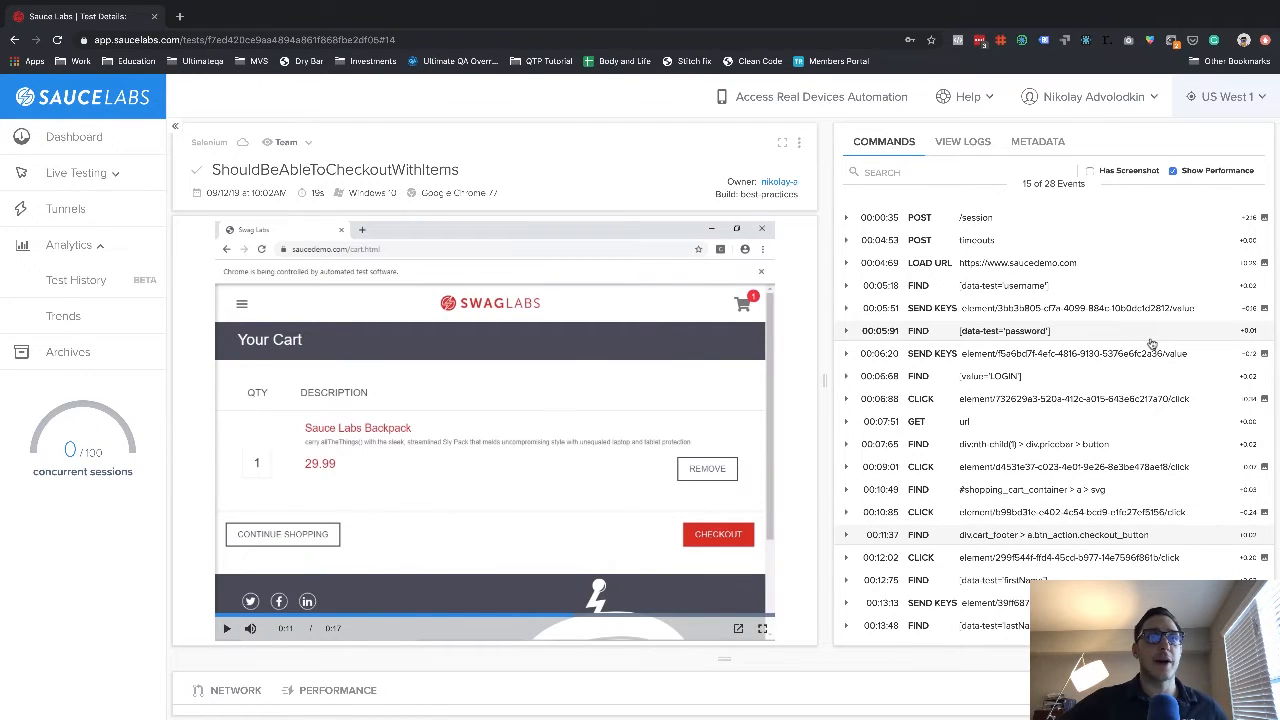
left_click(718, 532)
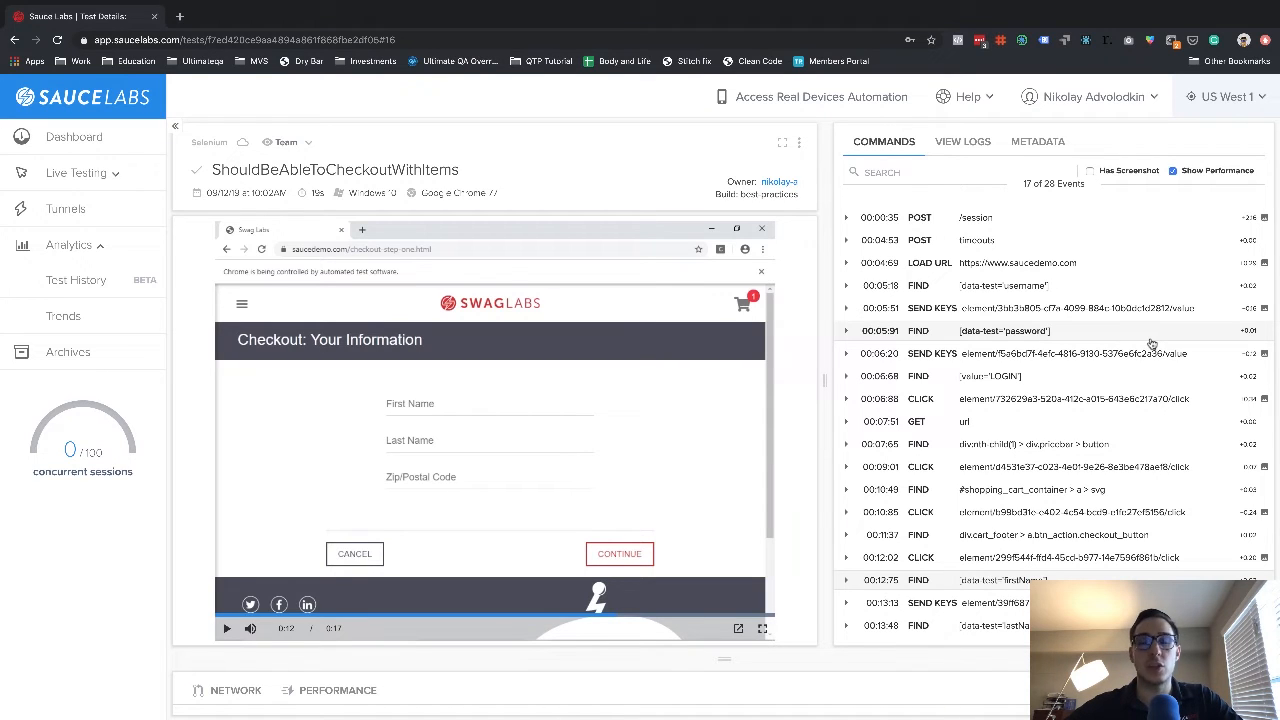
Let the recording play through the filled checkout form to the Finish page
type("first")
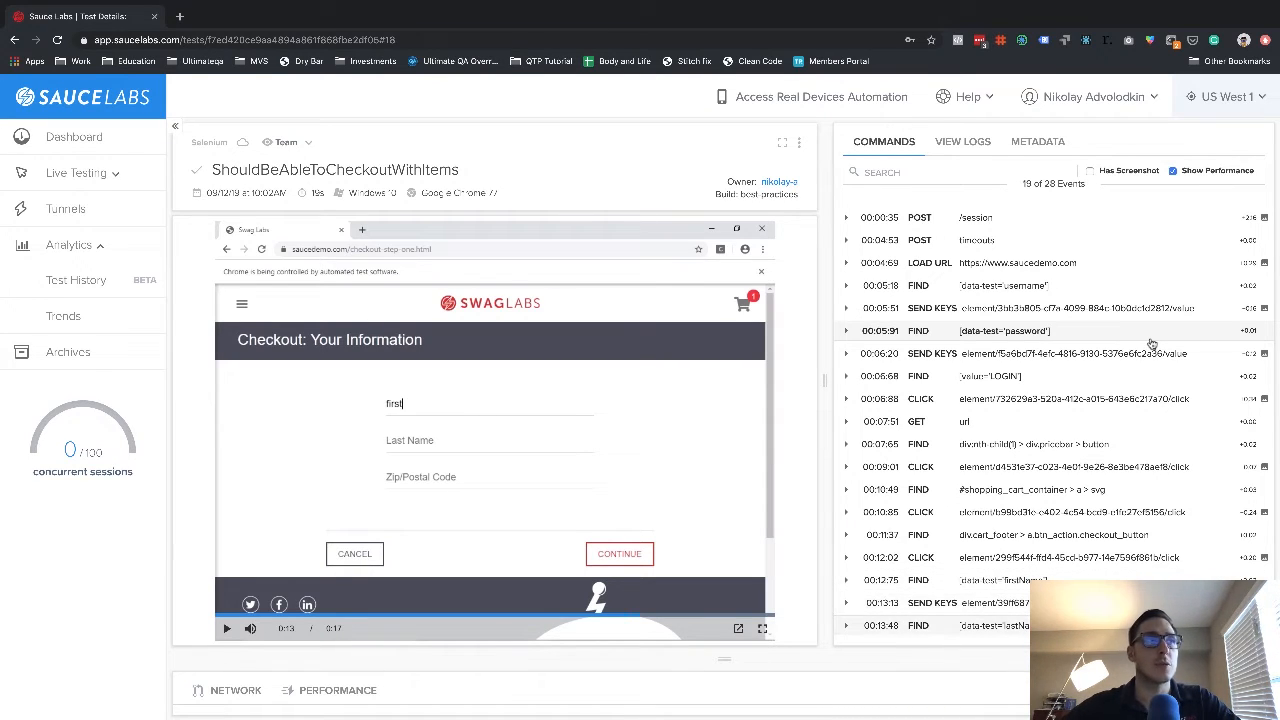
scroll("down", 3)
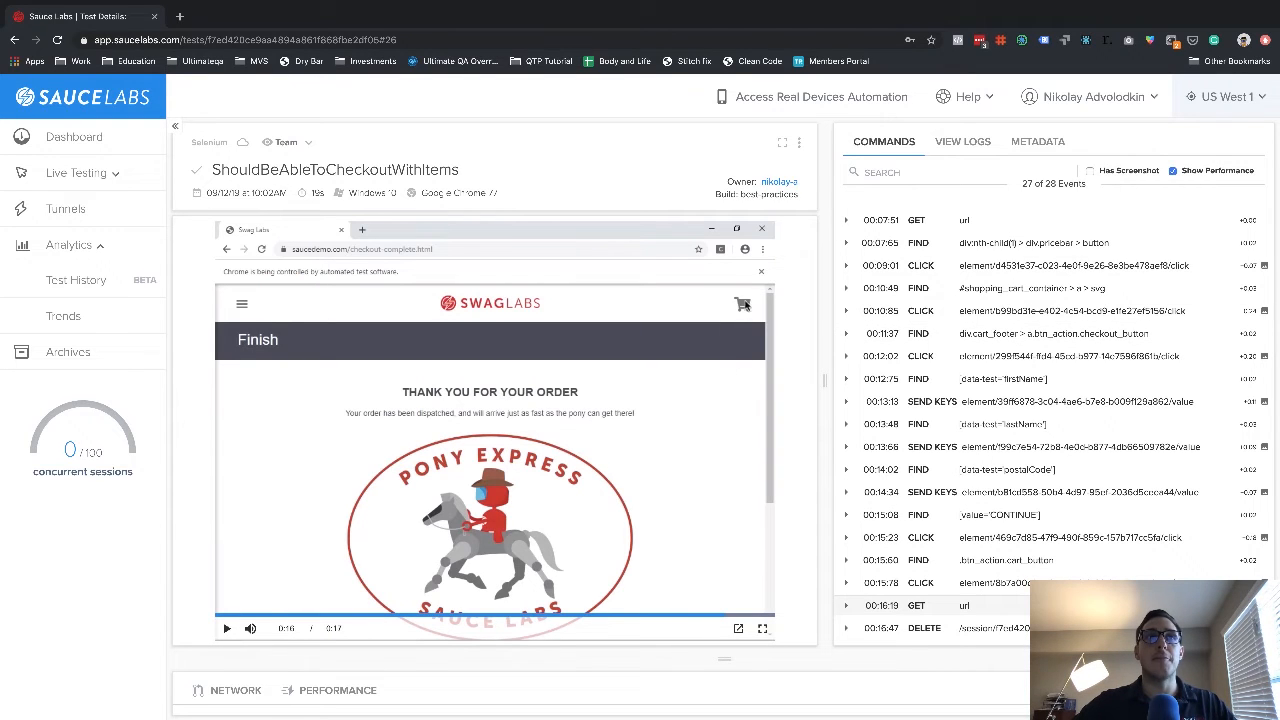
mouse_move(744, 308)
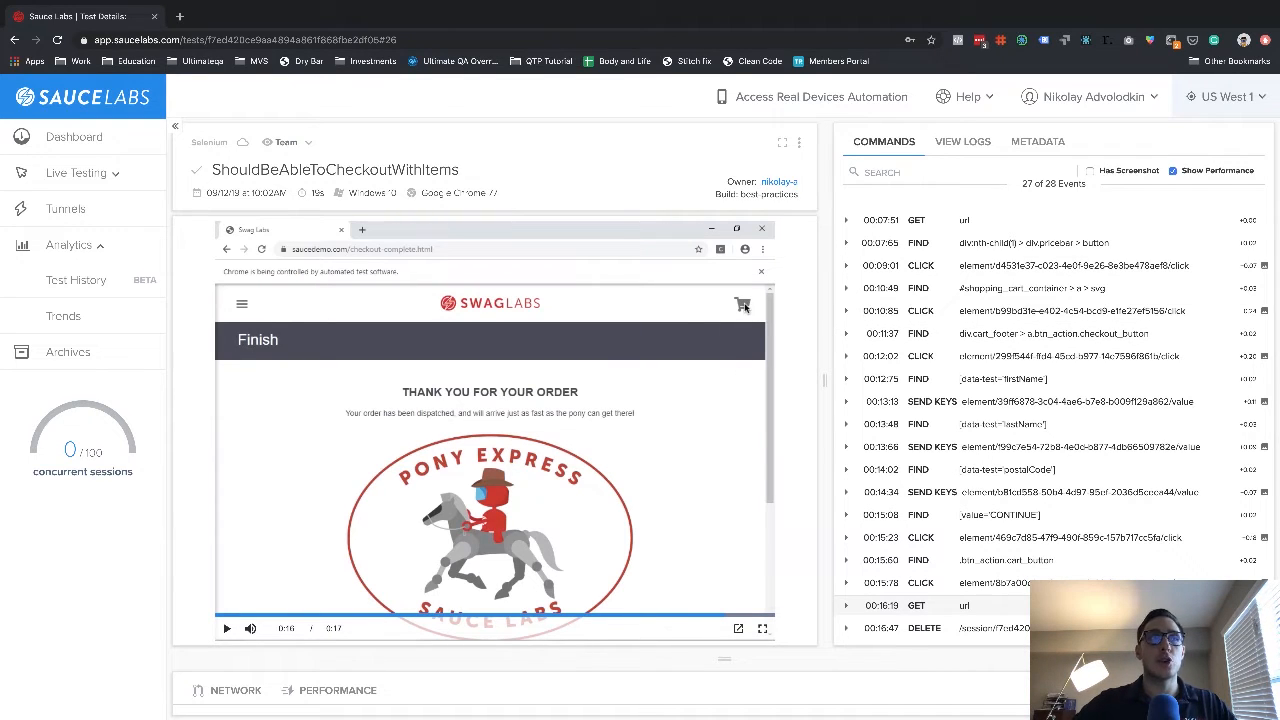
mouse_move(604, 362)
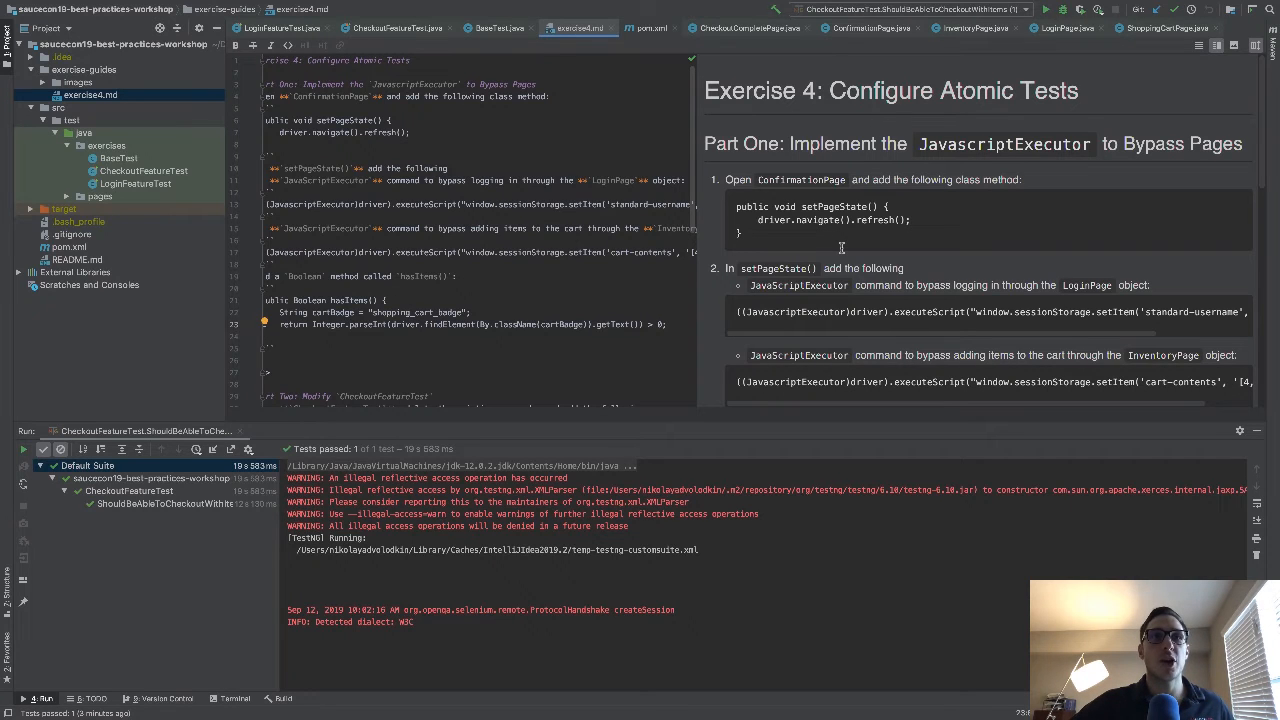
Scroll the Exercise 4 instructions while the checkout test run executes
scroll("down", 3)
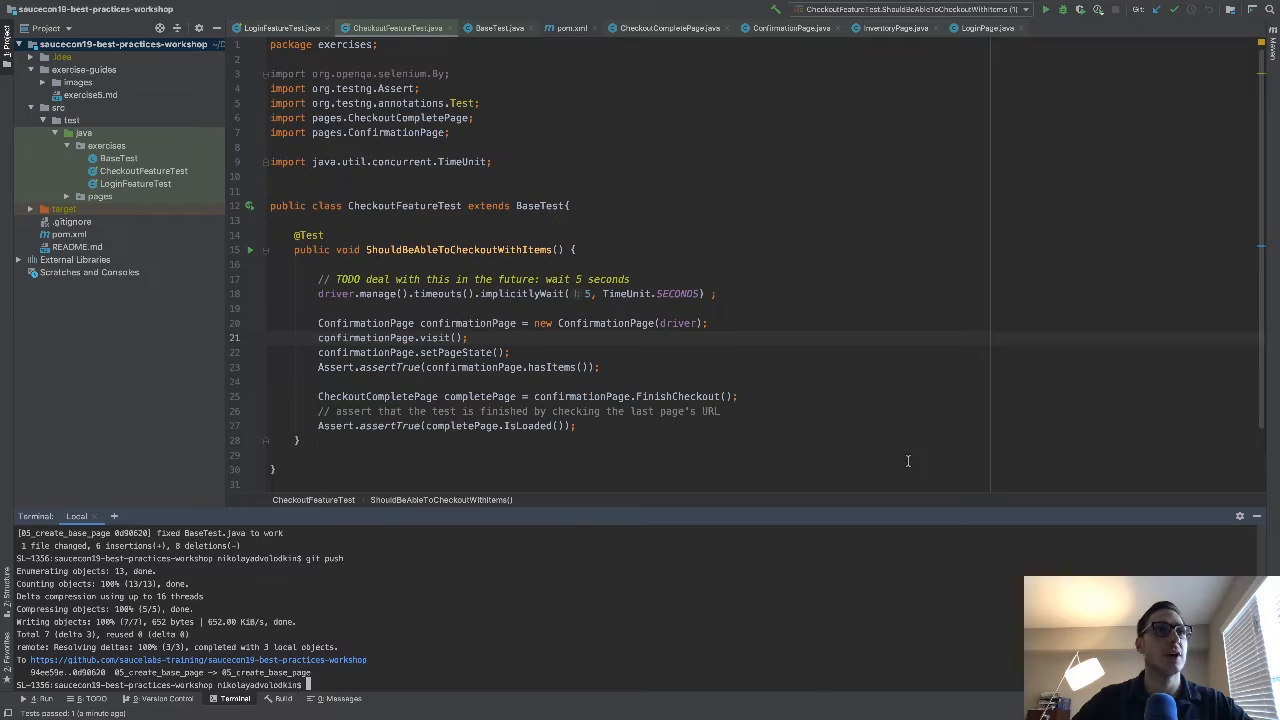
mouse_move(878, 396)
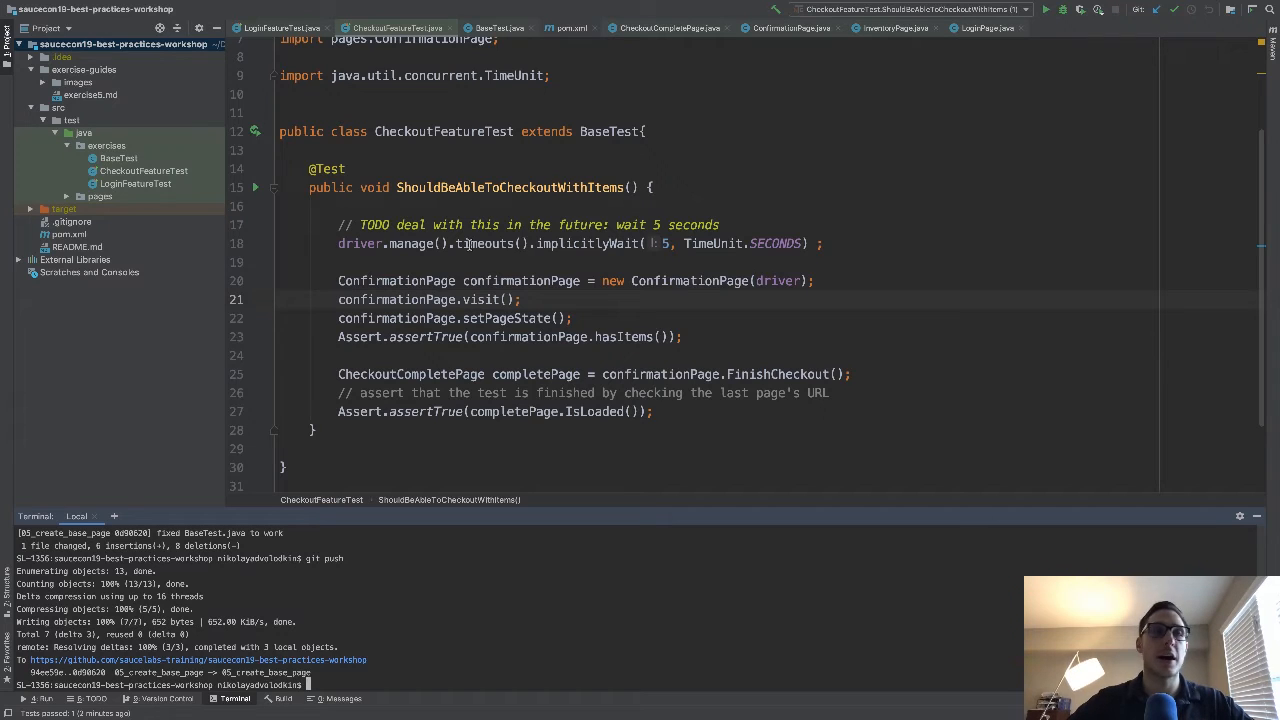
Switch from CheckoutFeatureTest in the editor to the Sauce Labs results window
left_click(256, 188)
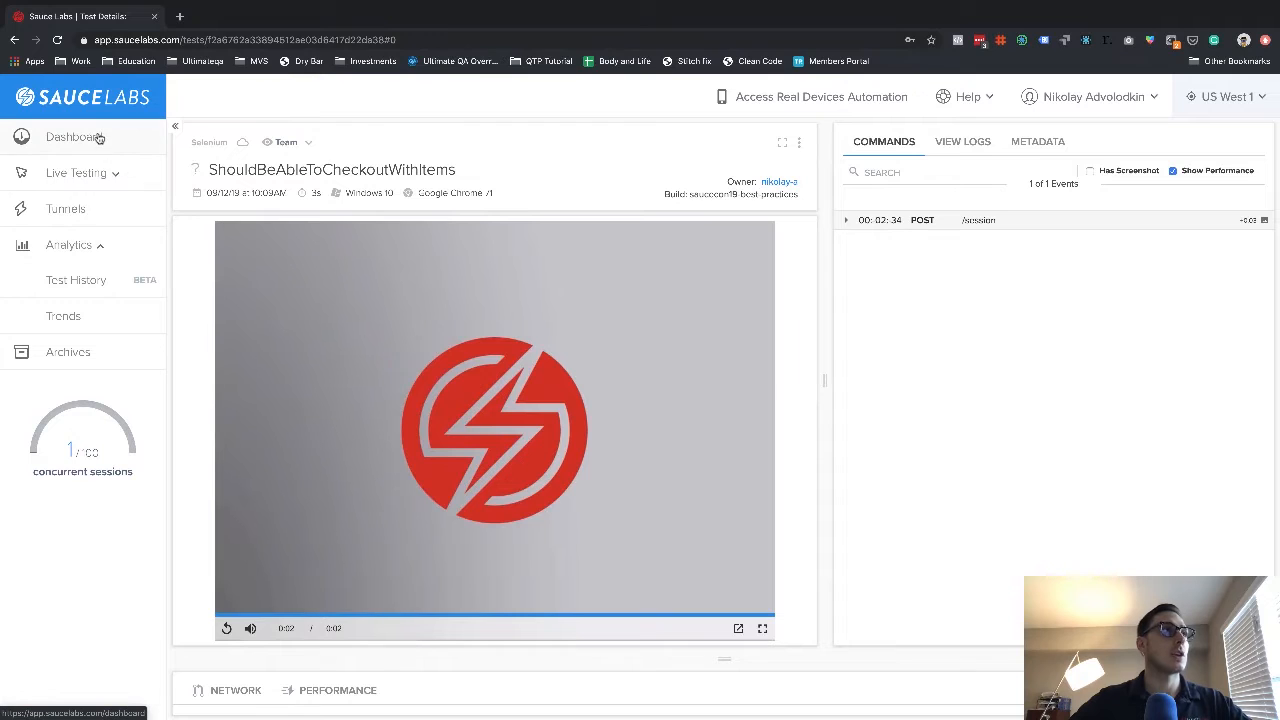
Go to Dashboard > Automated Tests and open the newest ShouldBeAbleToCheckoutWithItems run
left_click(72, 136)
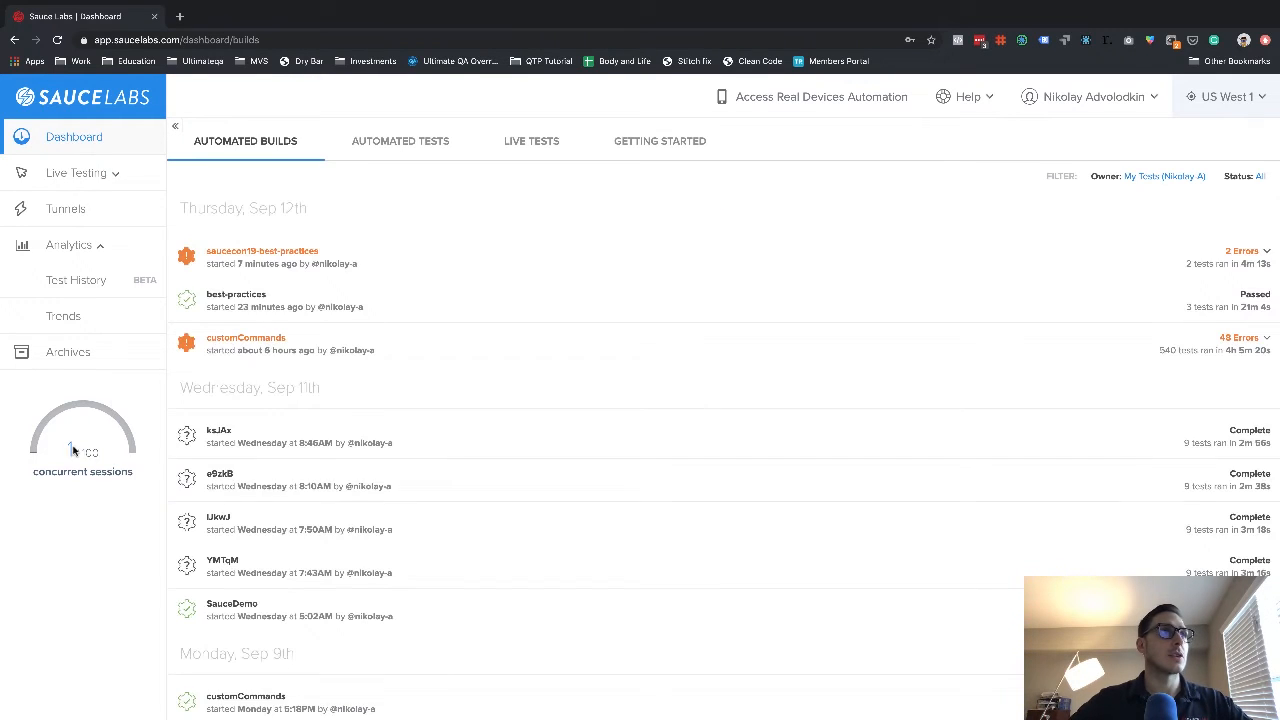
left_click(400, 140)
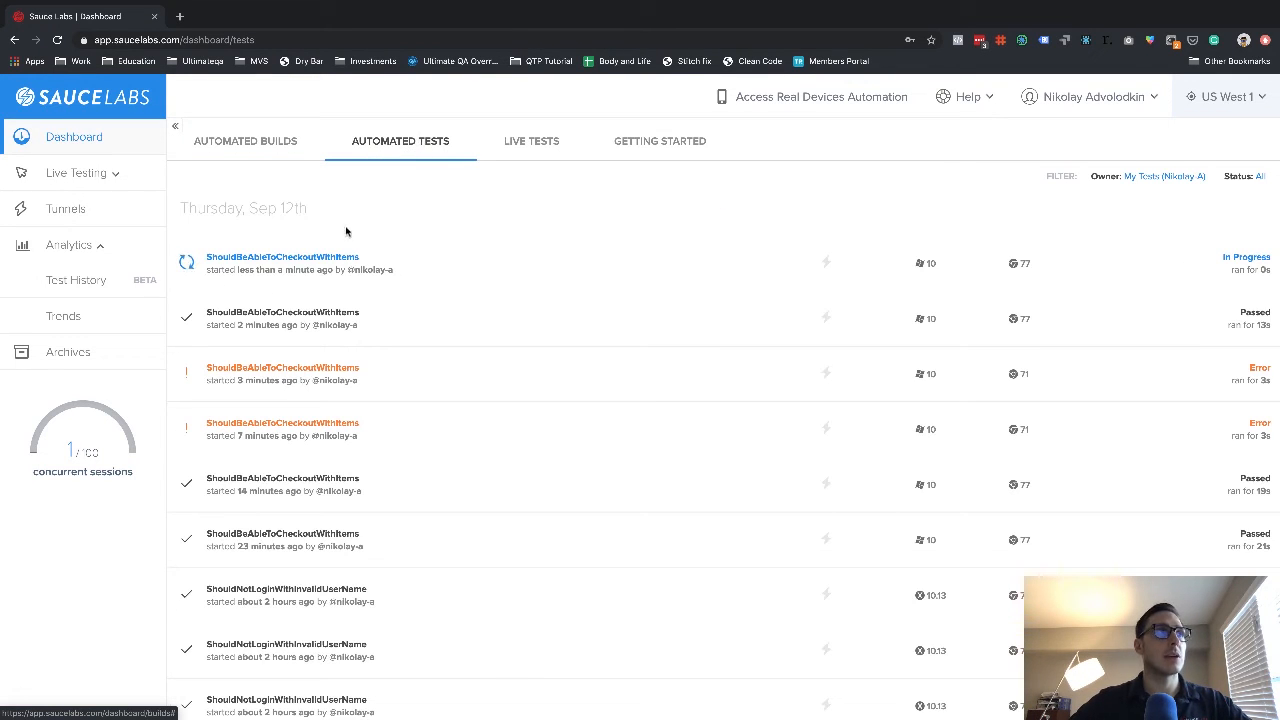
left_click(282, 256)
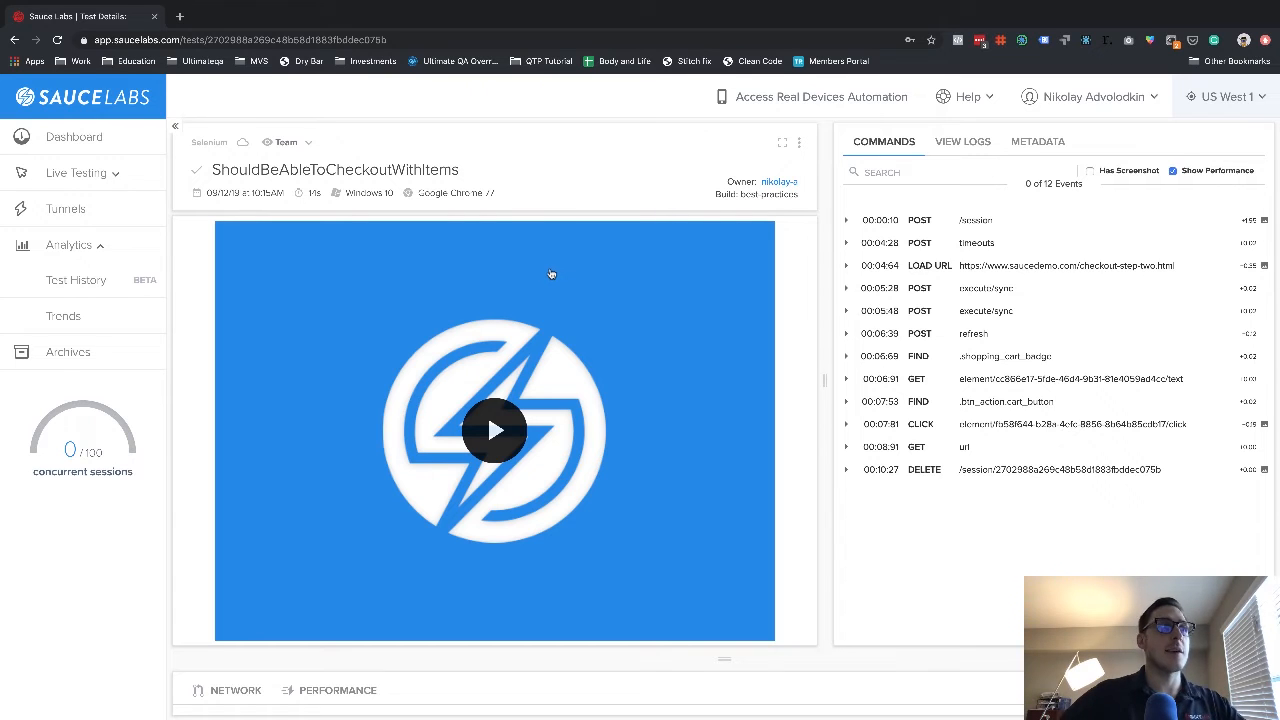
mouse_move(496, 432)
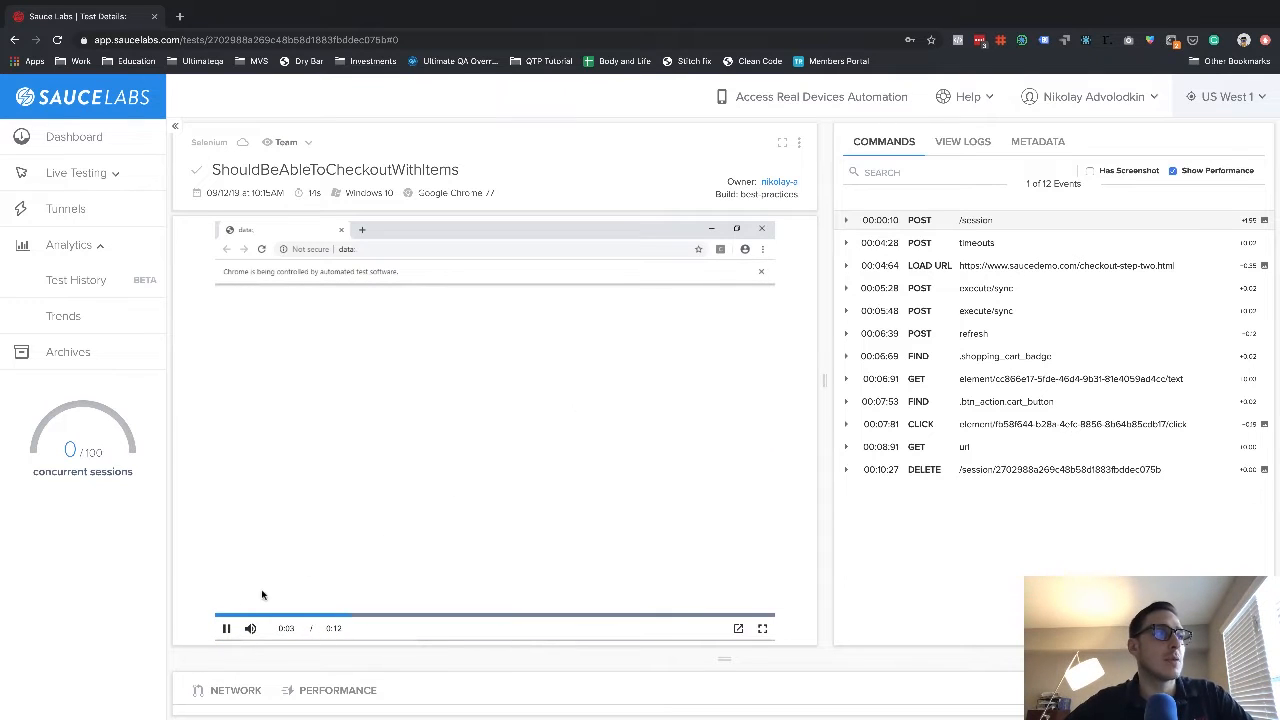
Play the latest checkout run's recording up to the Checkout: Overview page
left_click(226, 628)
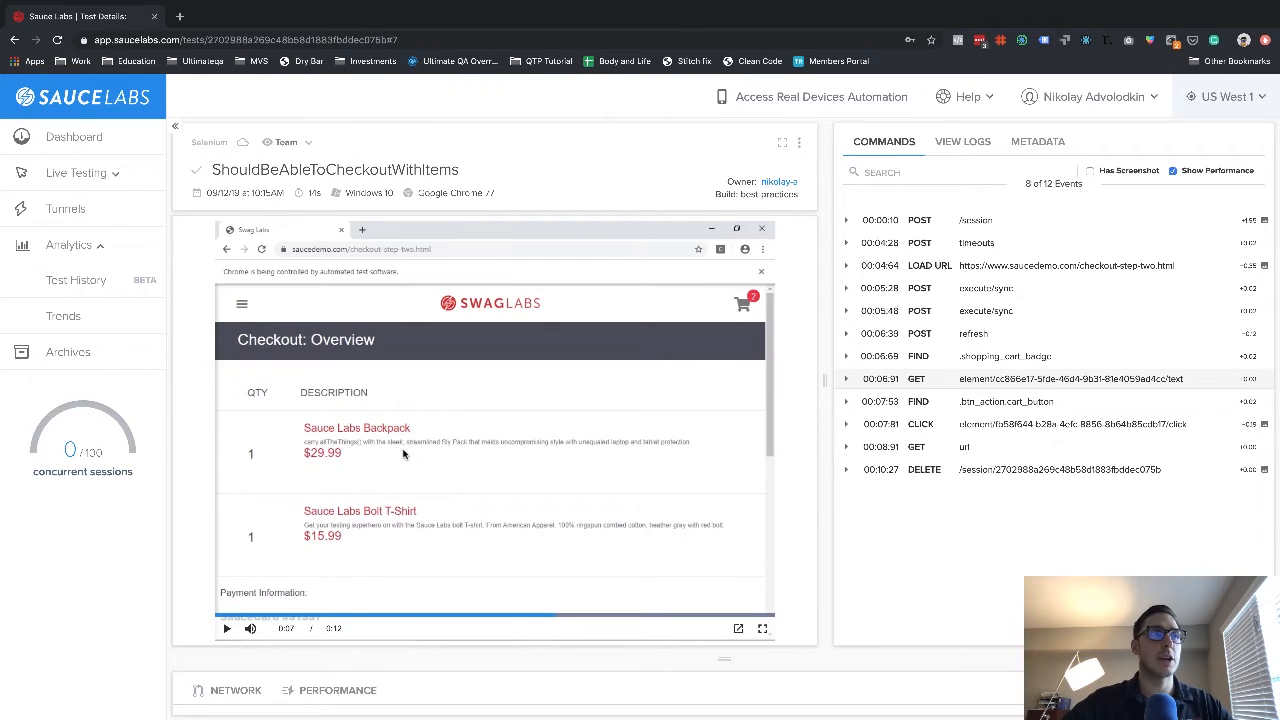
mouse_move(380, 542)
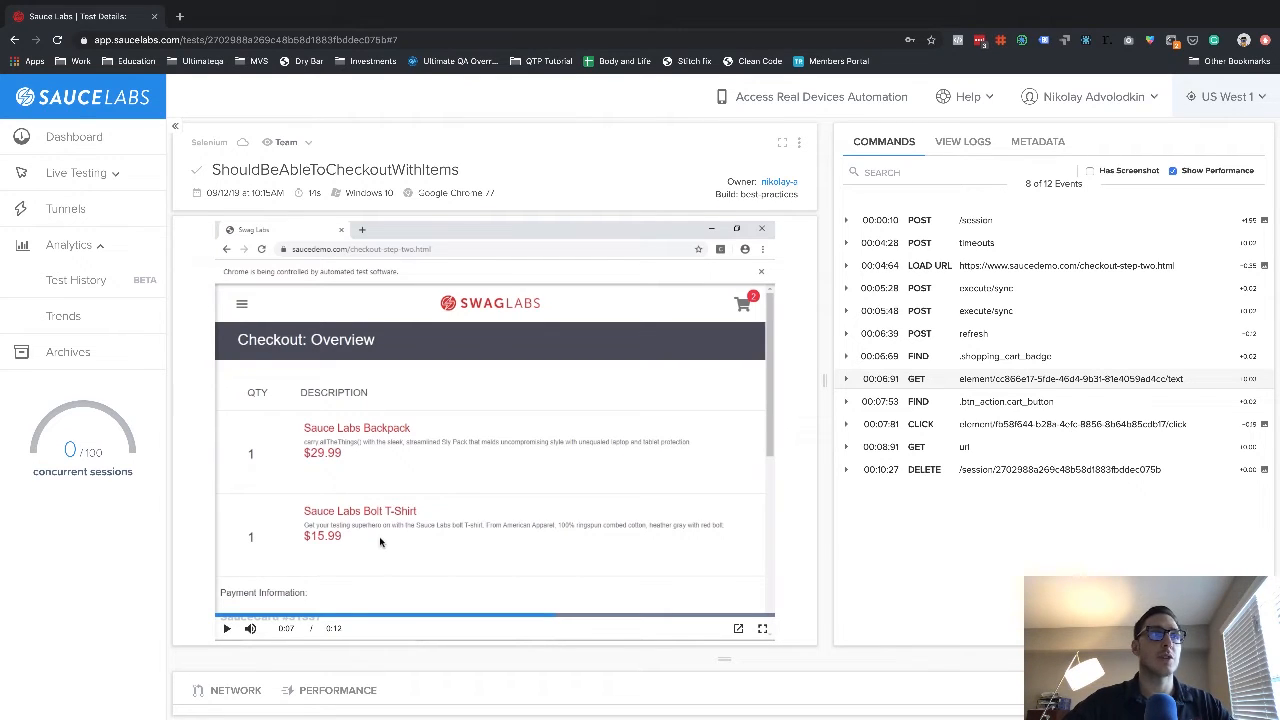
mouse_move(764, 412)
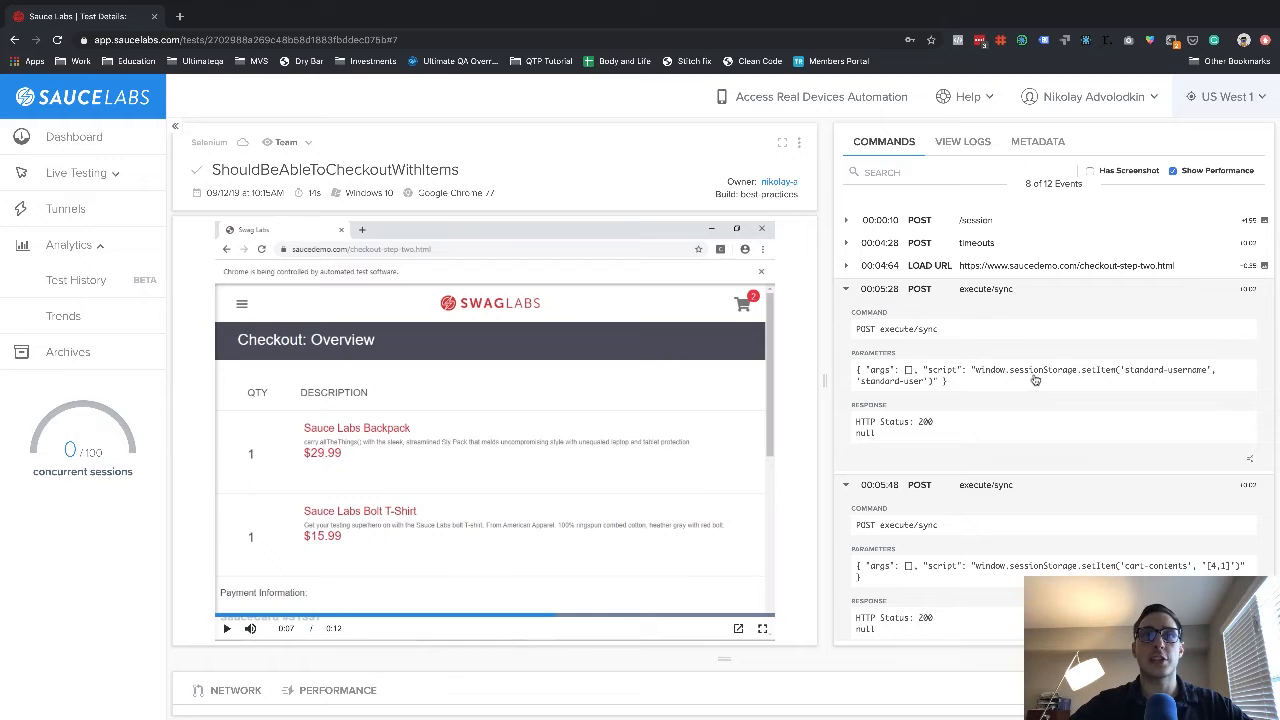
Scroll the Commands list to the second execute/sync entry showing the cart-contents session storage
scroll("down", 3)
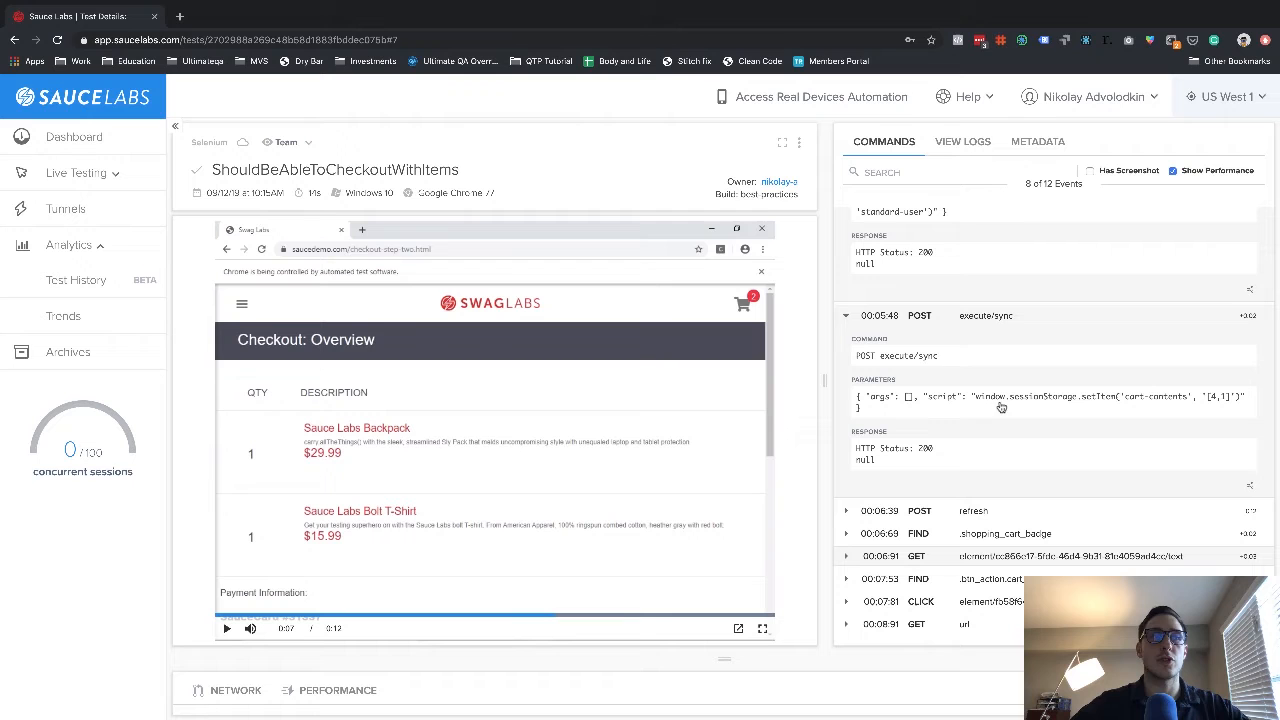
scroll("down", 3)
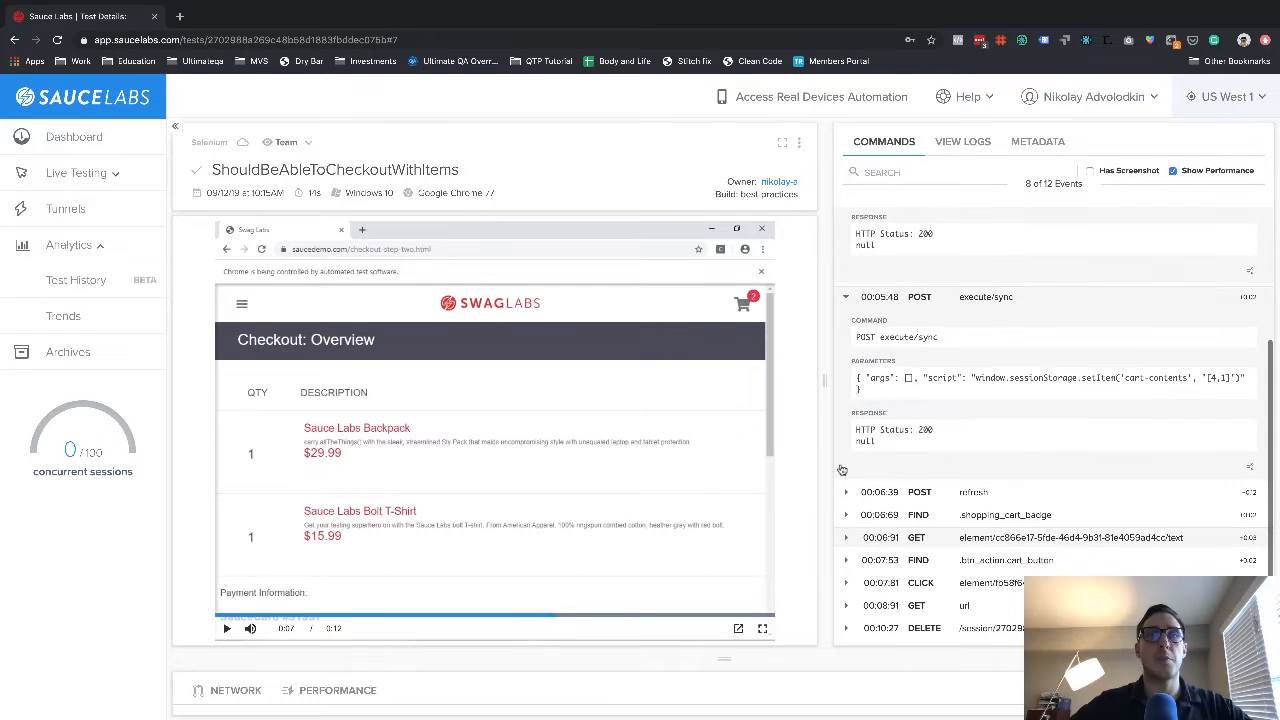
mouse_move(614, 480)
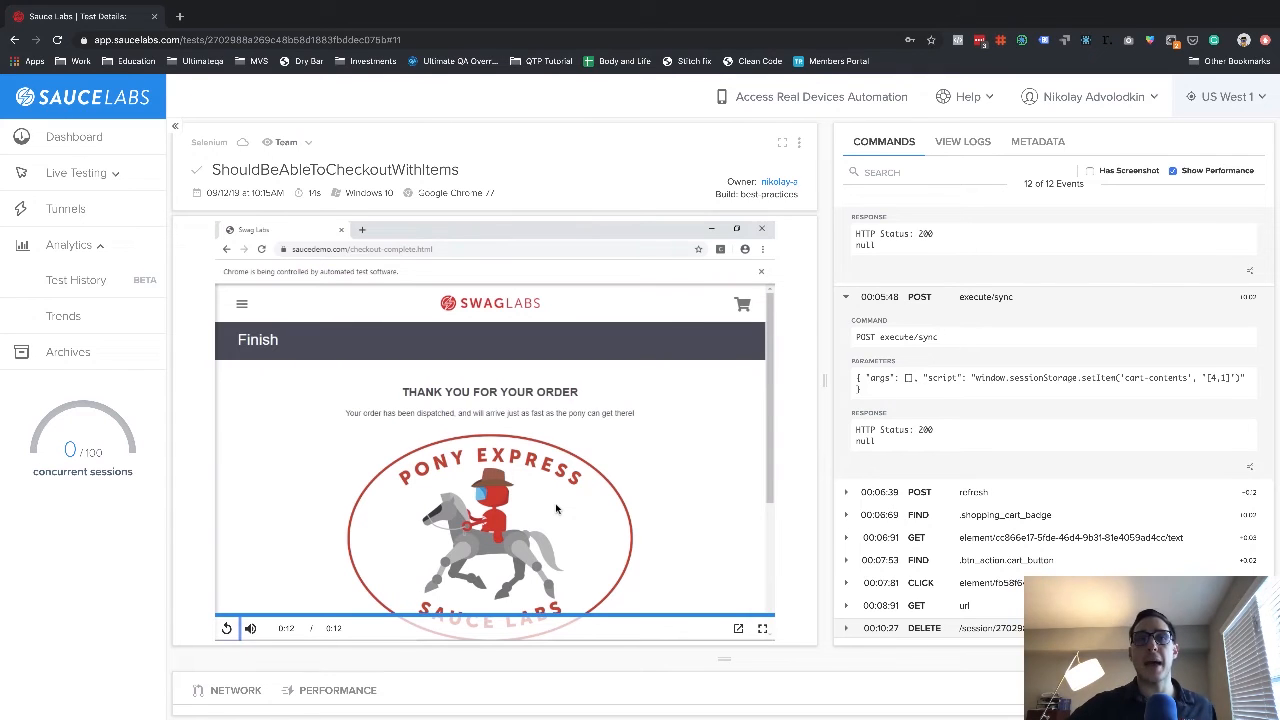
mouse_move(714, 466)
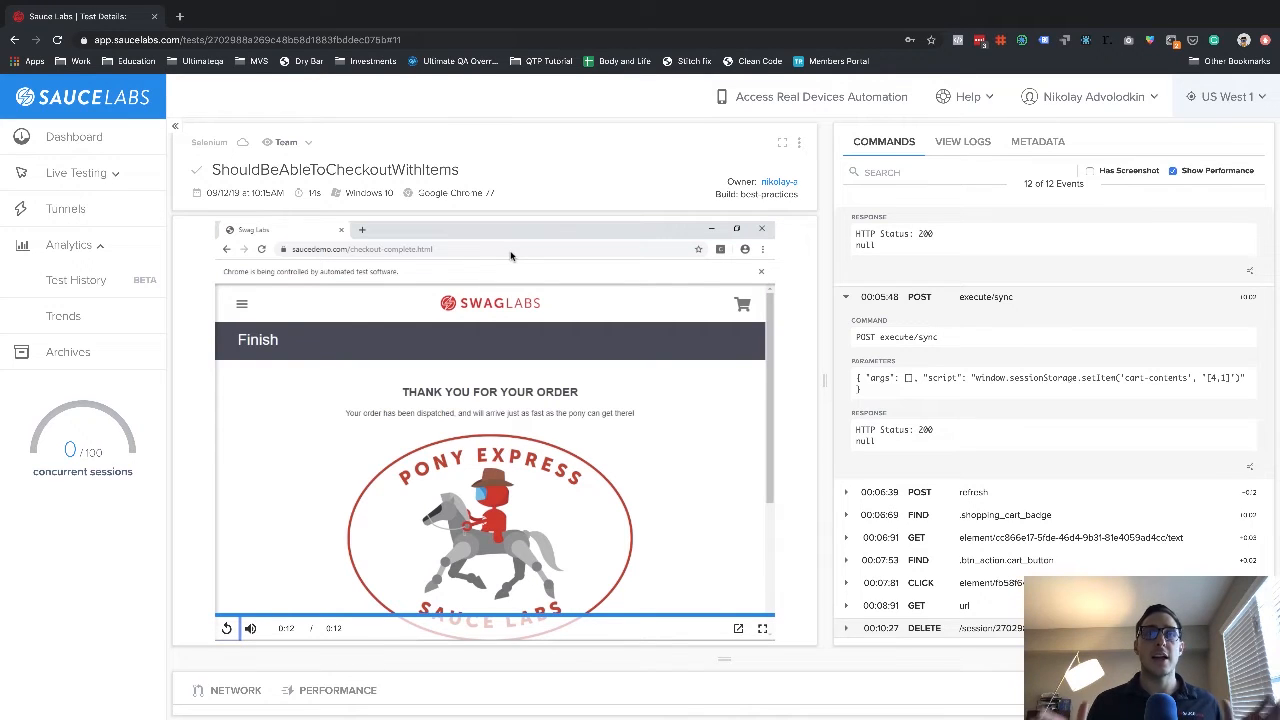
mouse_move(592, 284)
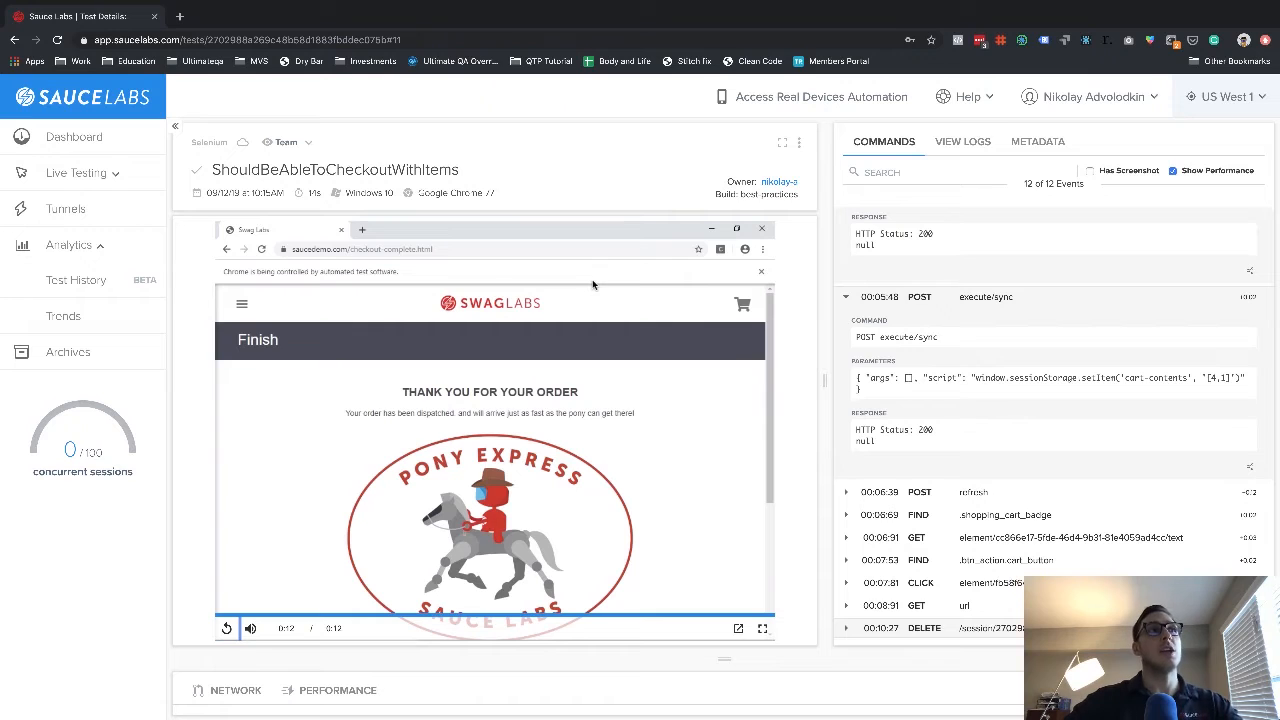
mouse_move(484, 276)
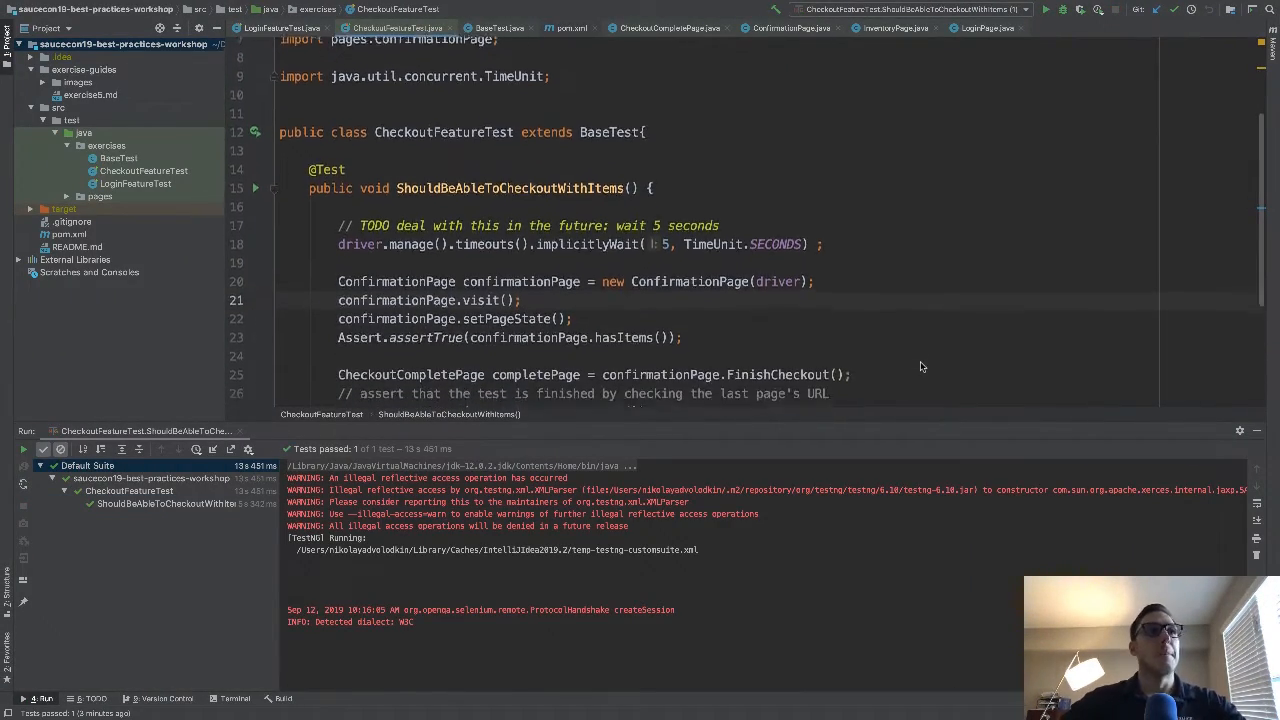
Bring up the exercise5.md preview describing how to create a Base Page Object
scroll("down", 3)
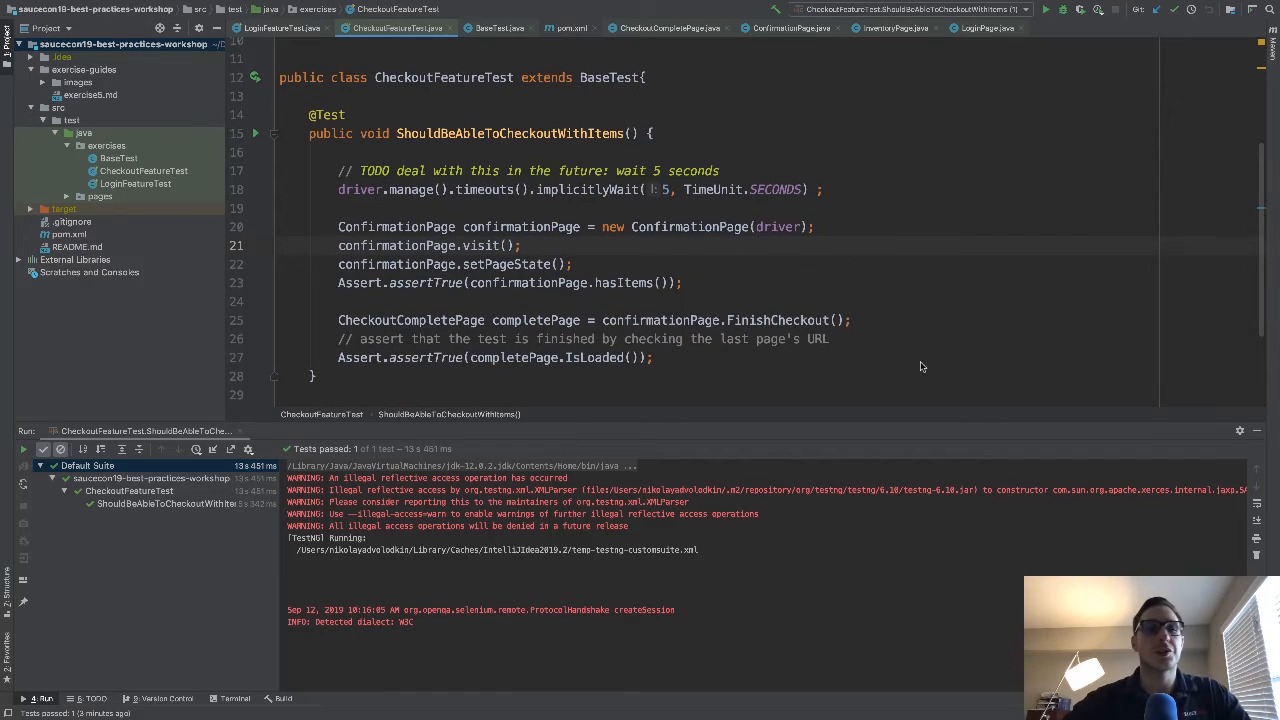
mouse_move(660, 178)
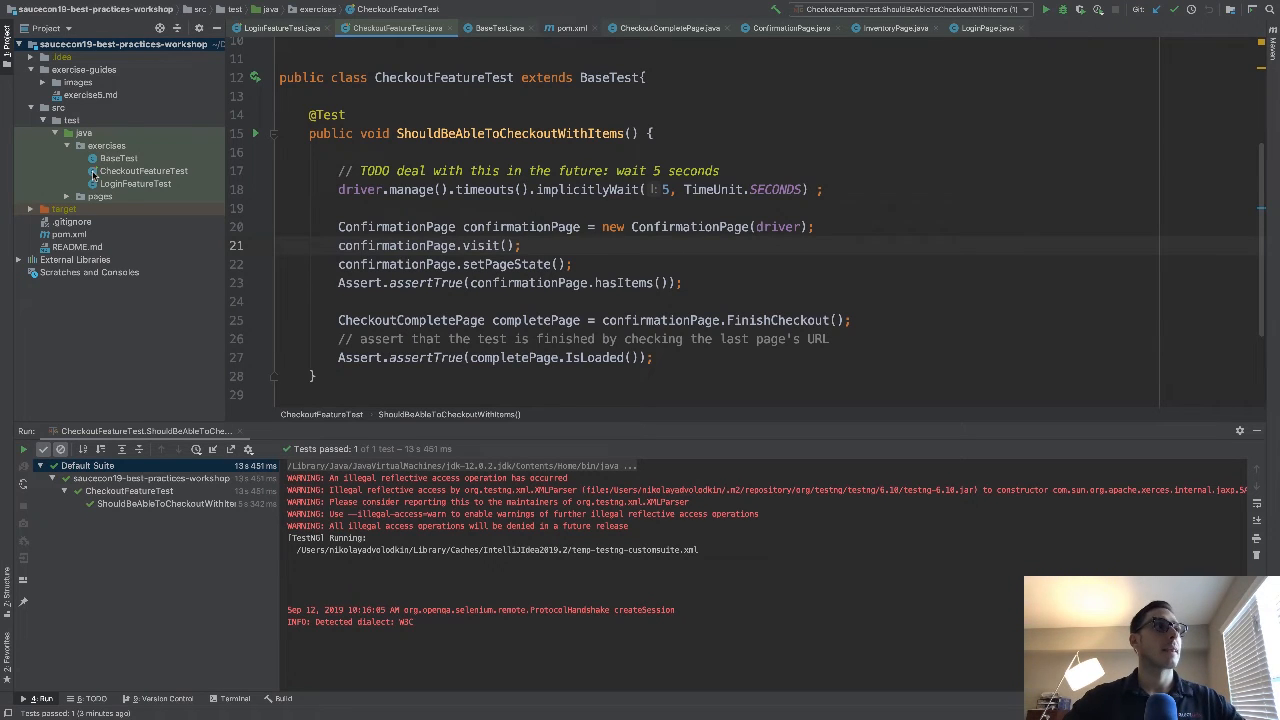
left_click(90, 94)
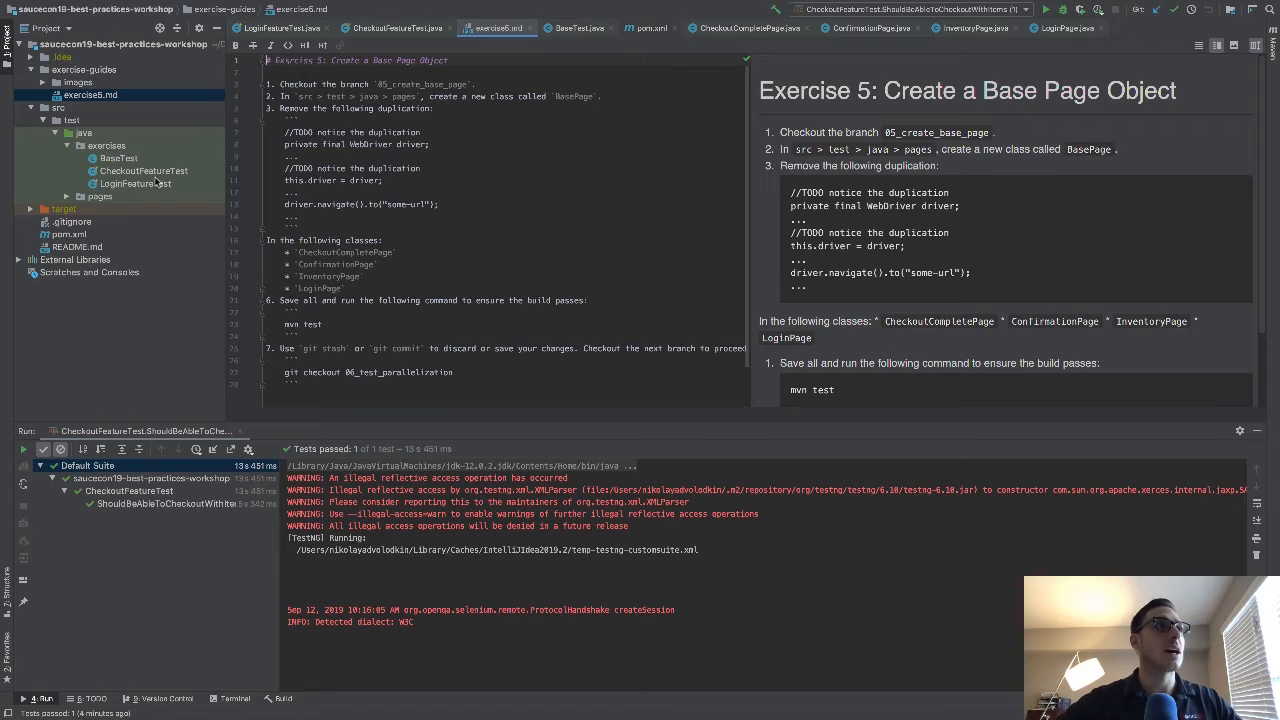
Show LoginFeatureTest's login test and expand the pages package in the Project tree
left_click(392, 28)
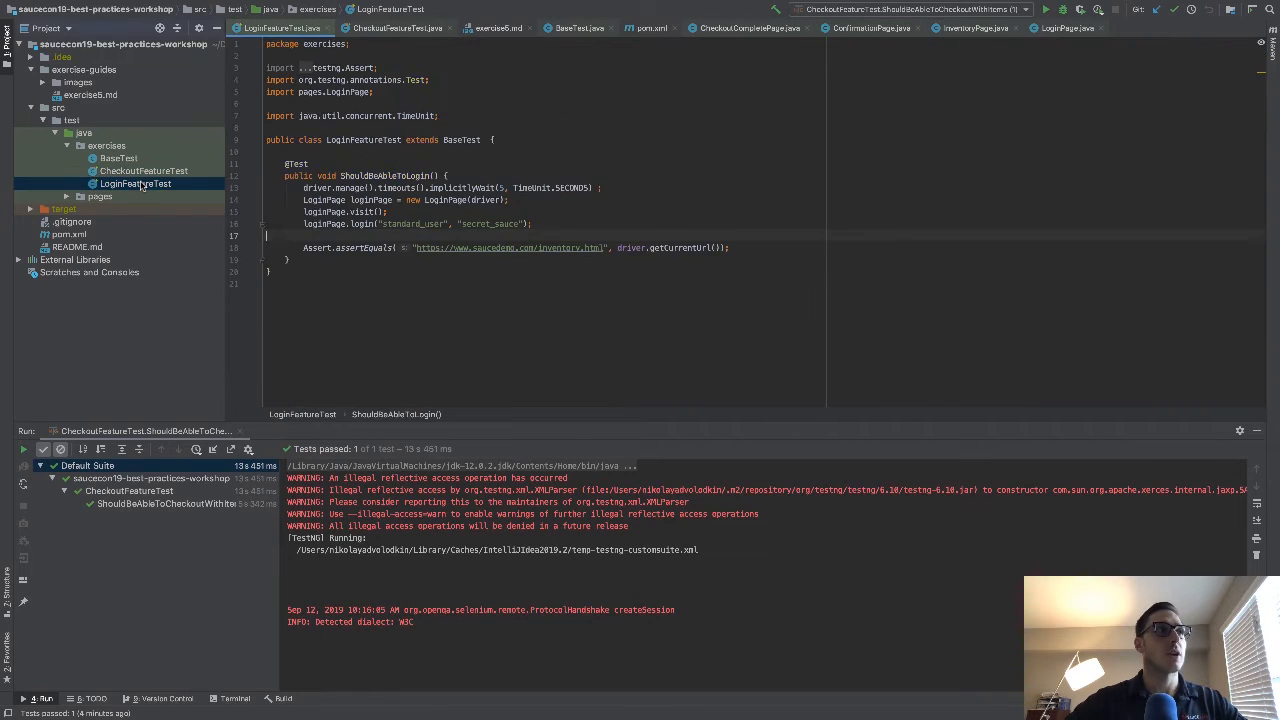
left_click(66, 196)
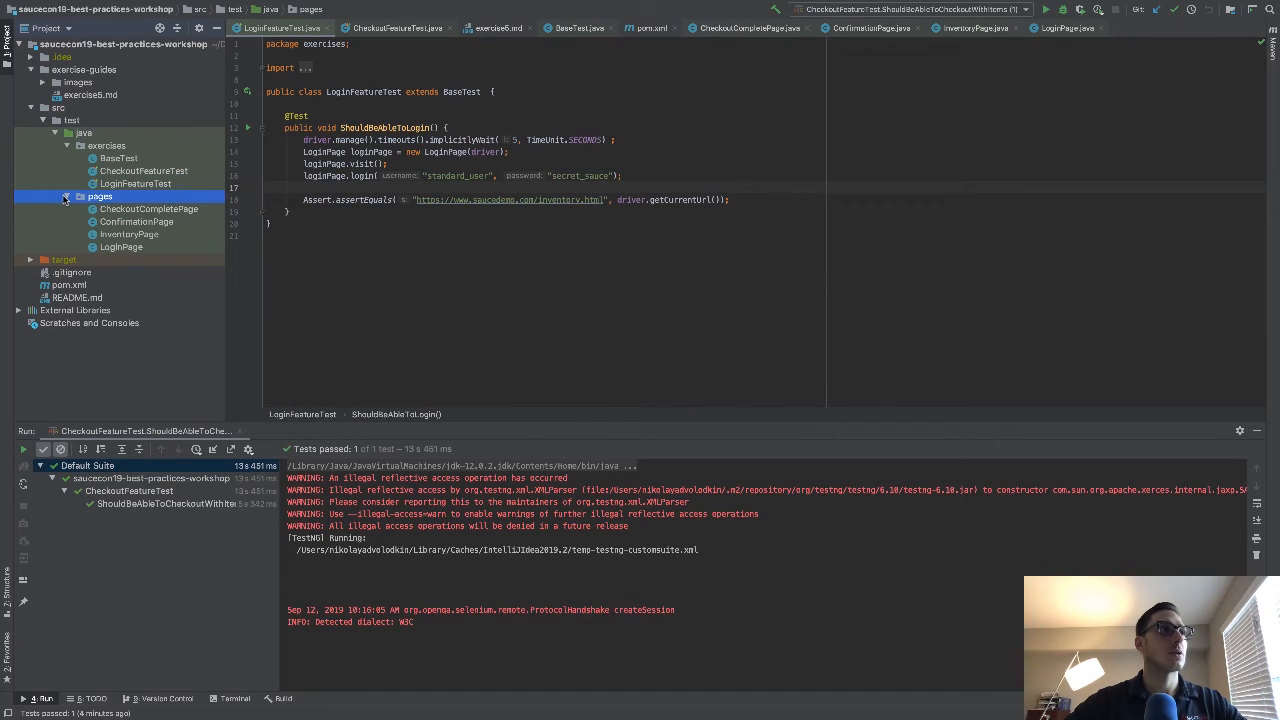
Review LoginPage, InventoryPage and ConfirmationPage's duplicated driver fields, then return to the Exercise 5 guide
double_click(120, 248)
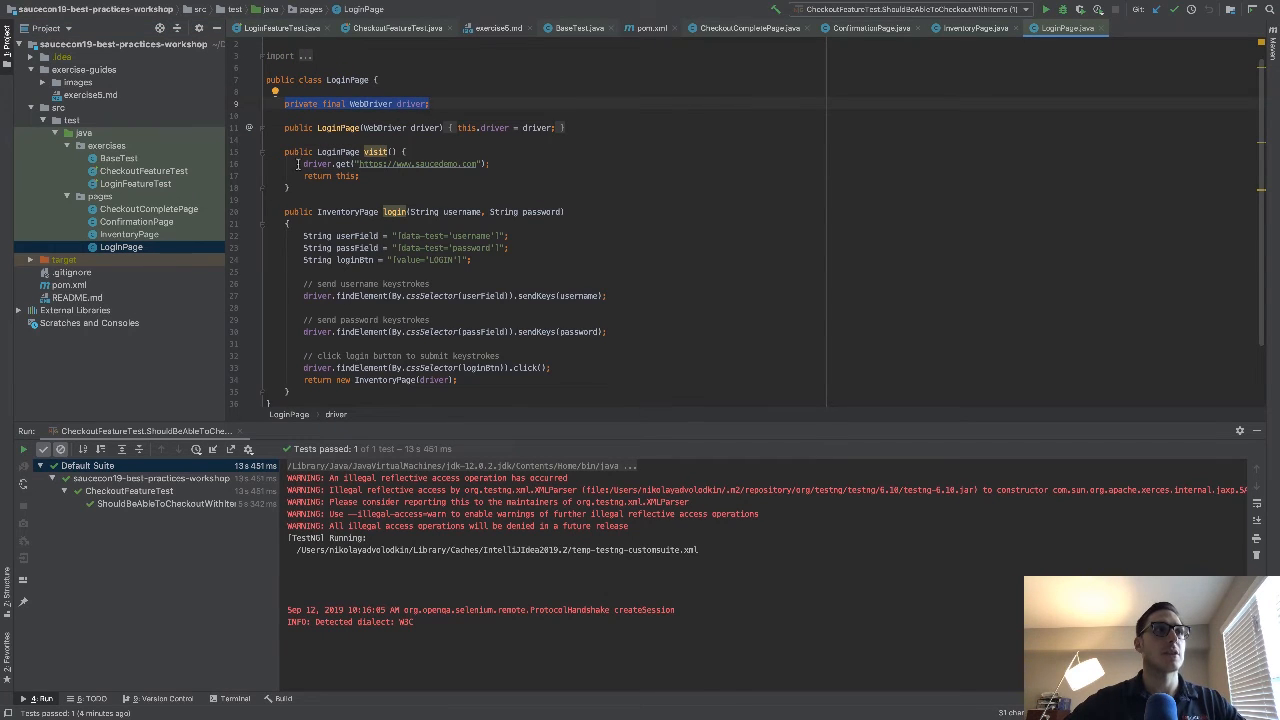
left_click(128, 234)
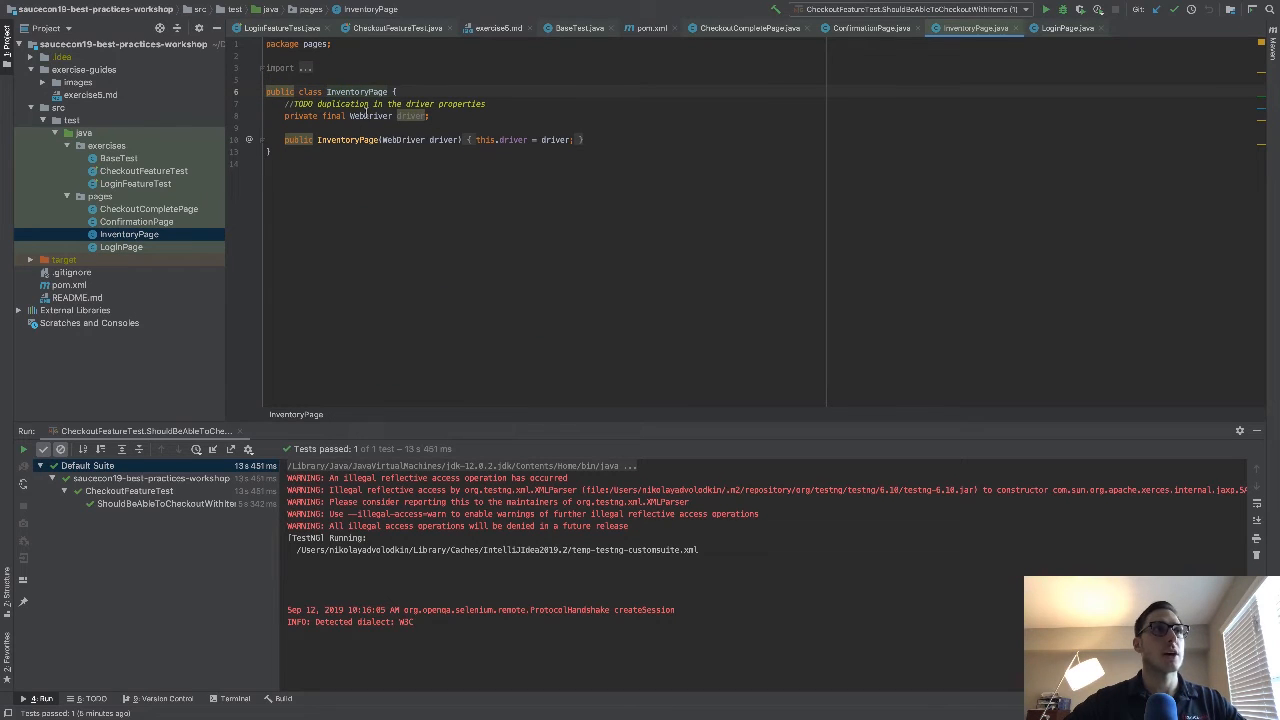
left_click(136, 220)
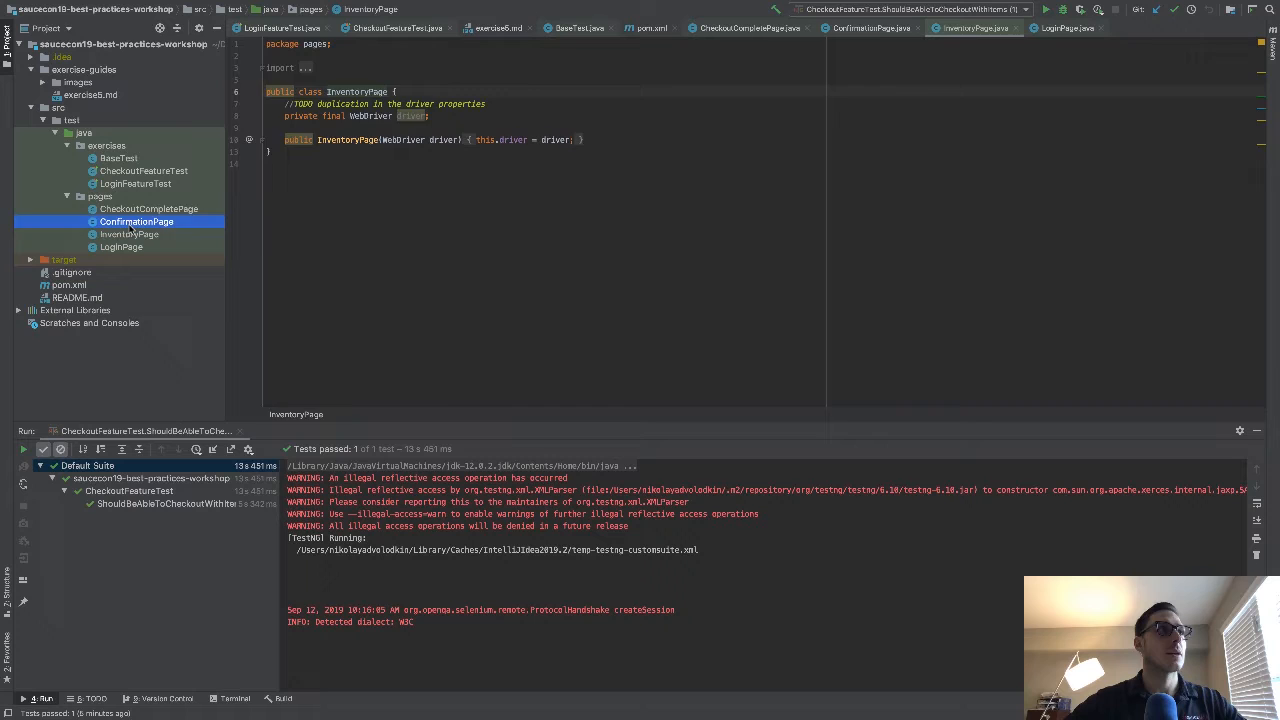
left_click(136, 220)
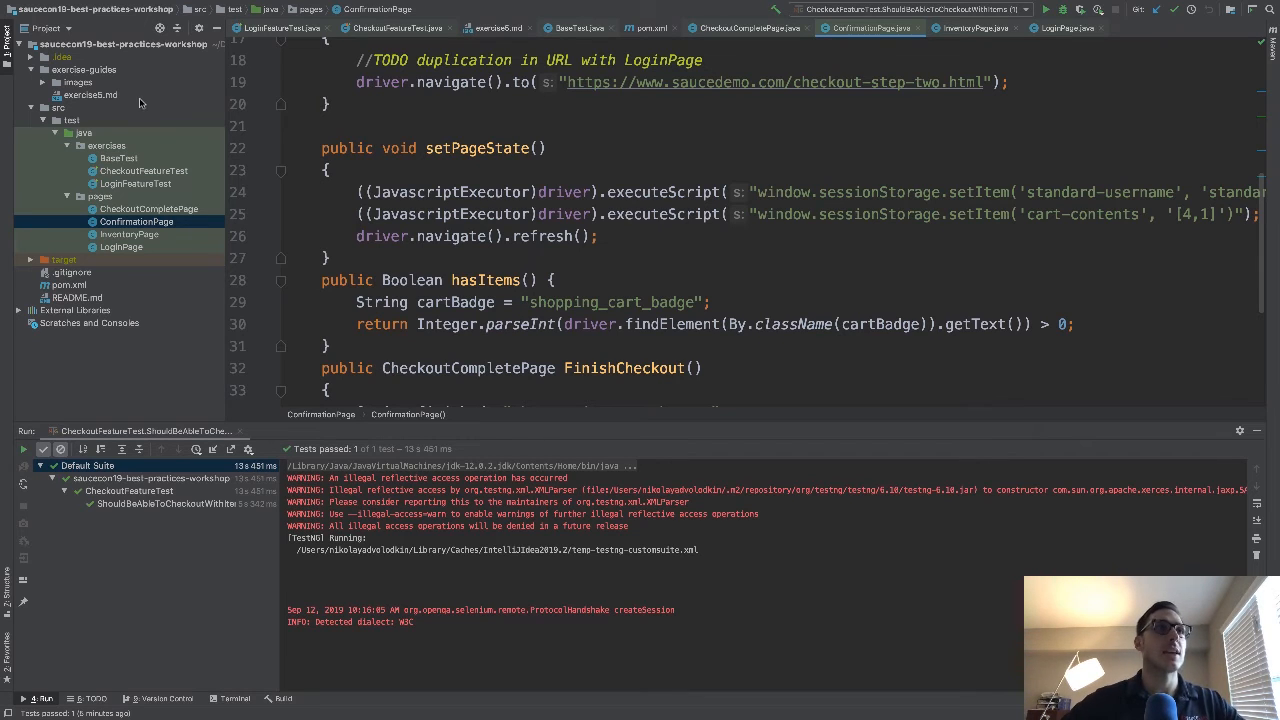
left_click(90, 94)
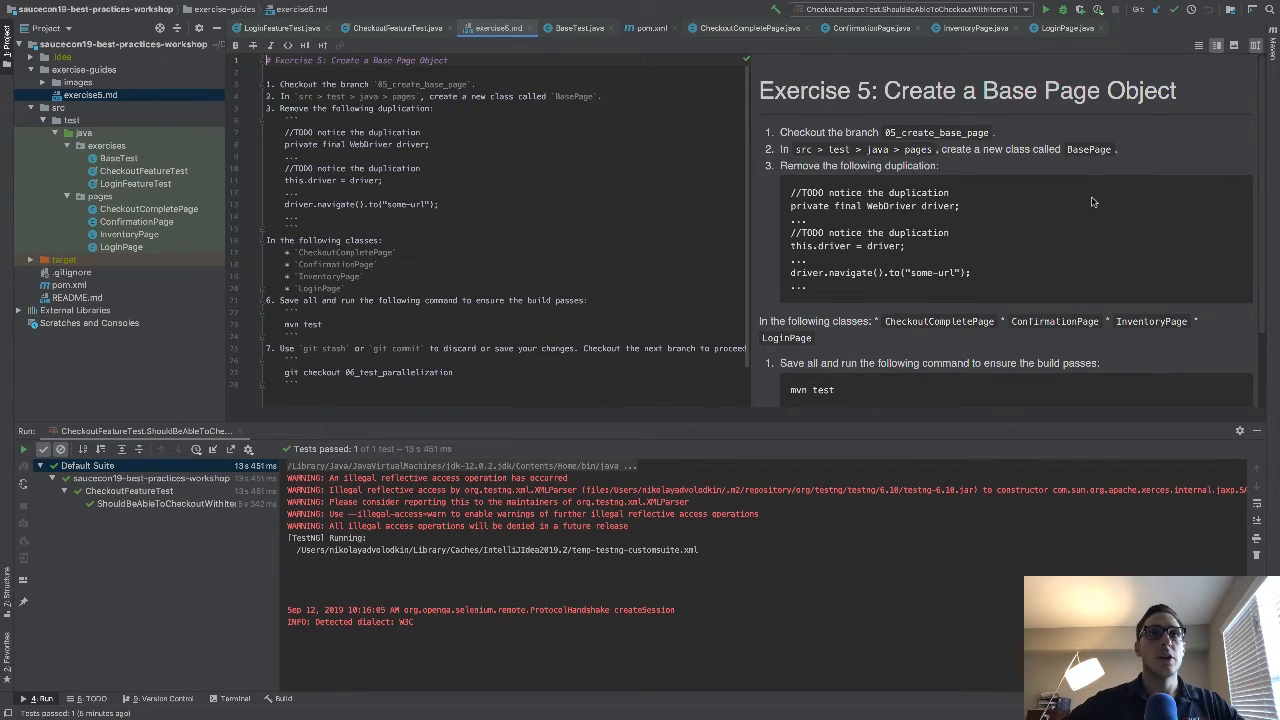
scroll("down", 3)
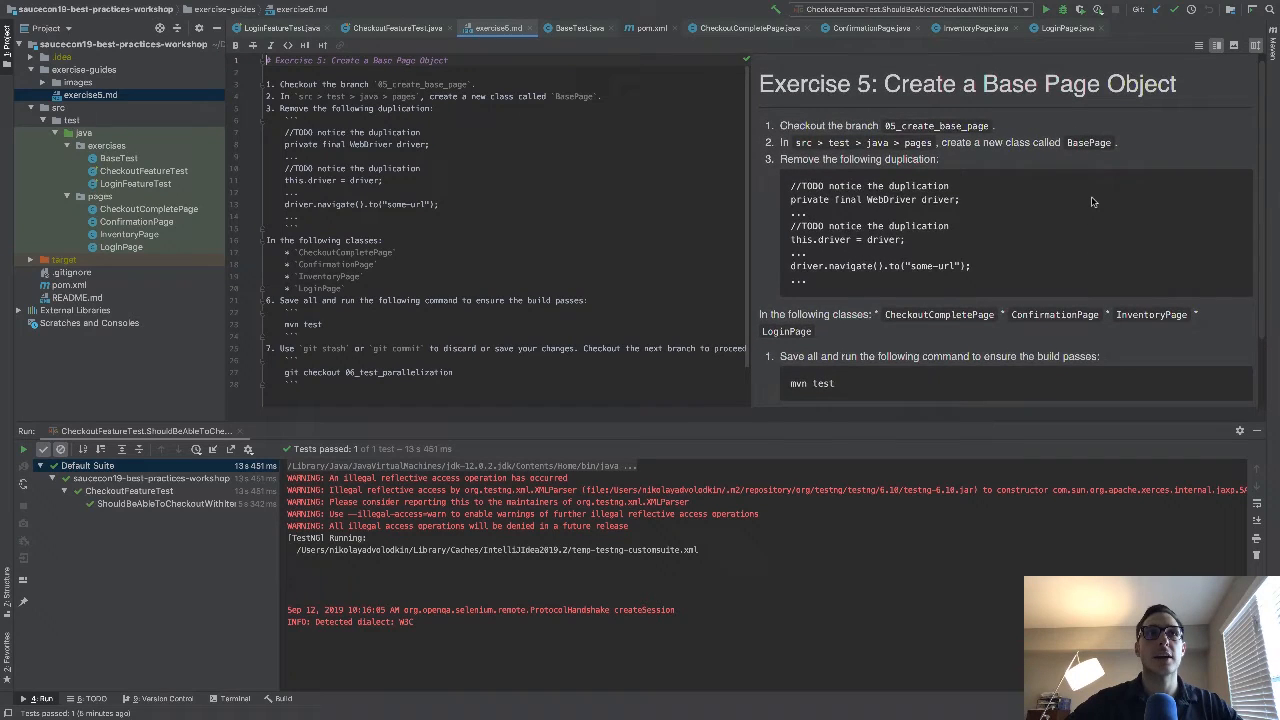
scroll("down", 3)
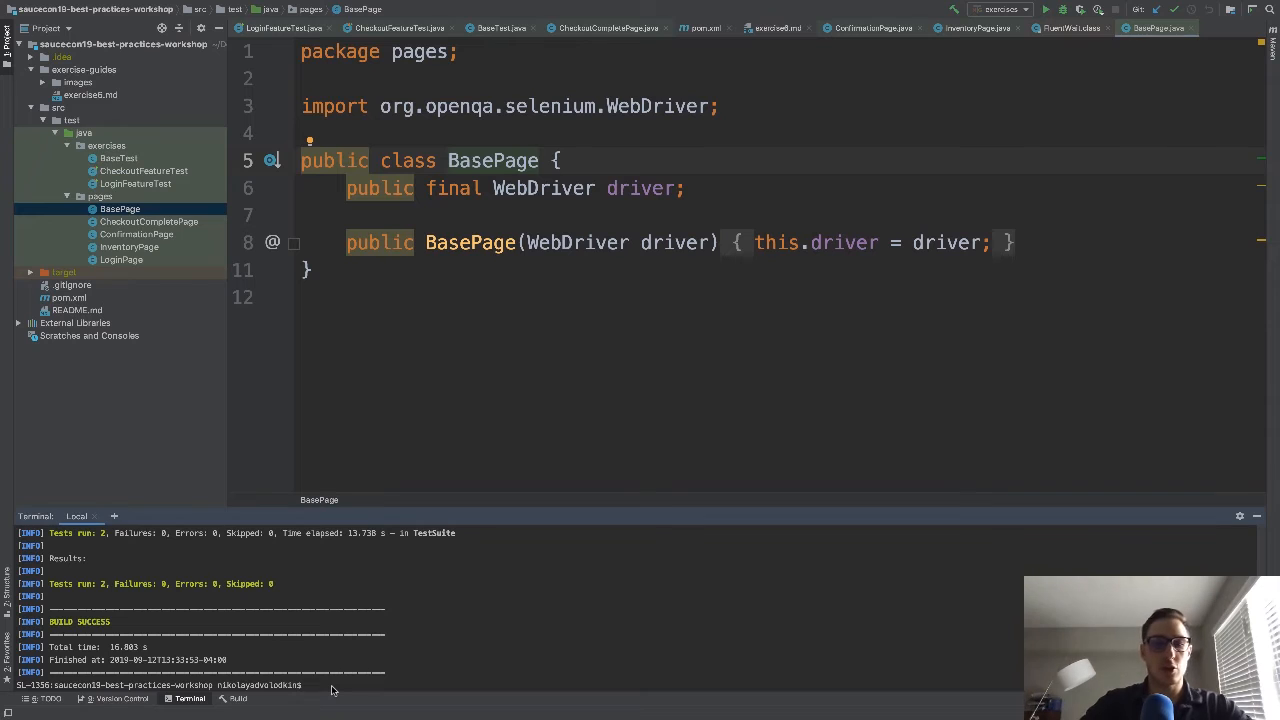
Run git branch in the terminal to list the workshop branches next to BasePage.java
type("git branch")
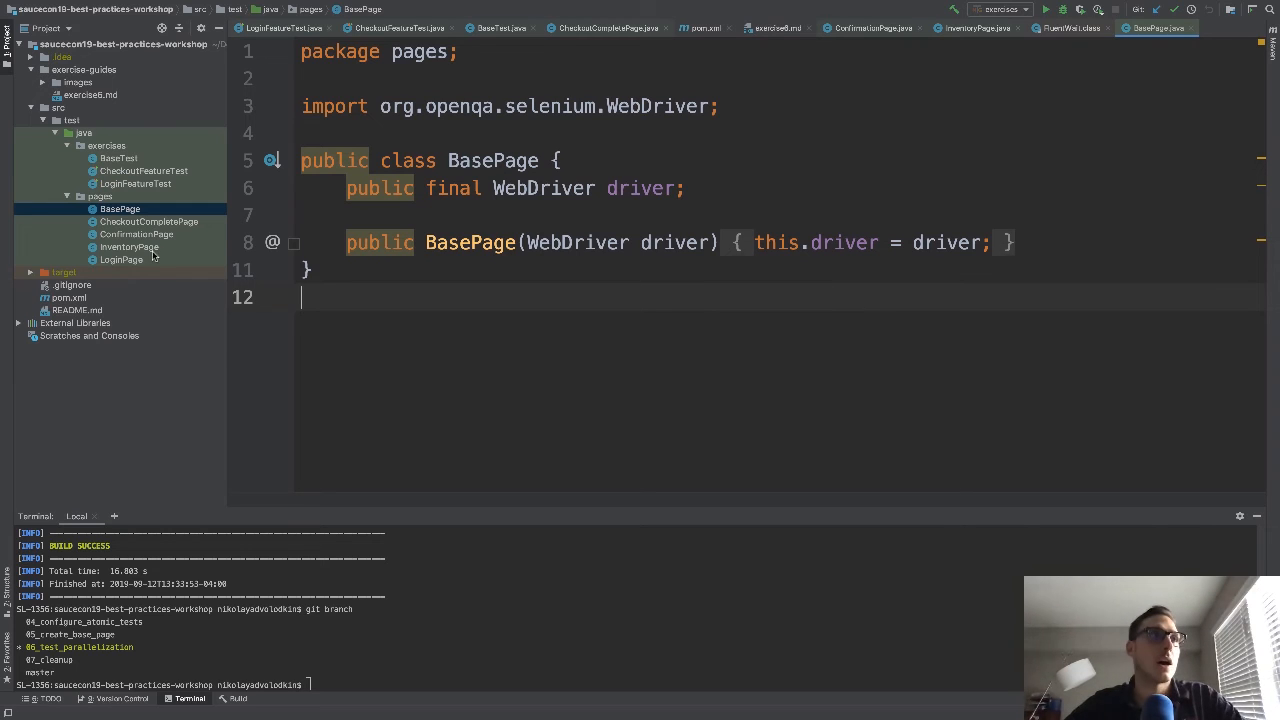
Show CheckoutCompletePage extending BasePage and passing its driver to super
left_click(148, 220)
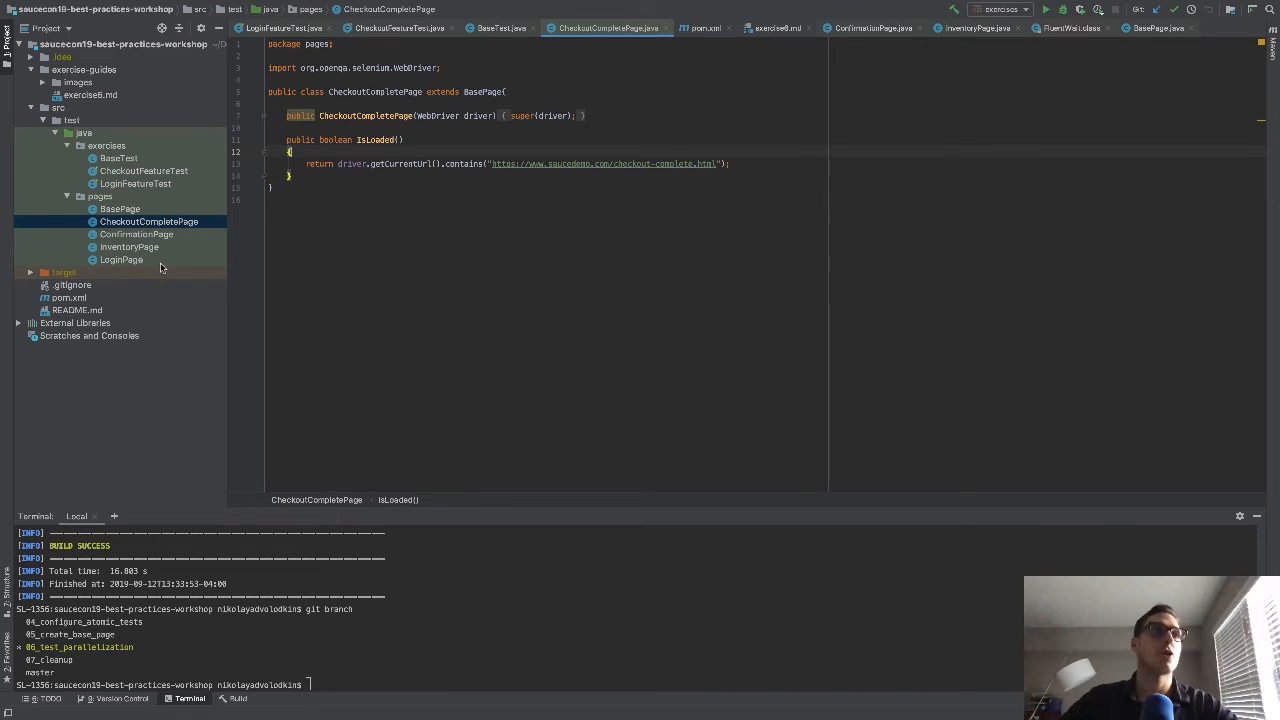
Show ConfirmationPage extending BasePage with its driver passed through super(driver)
left_click(136, 234)
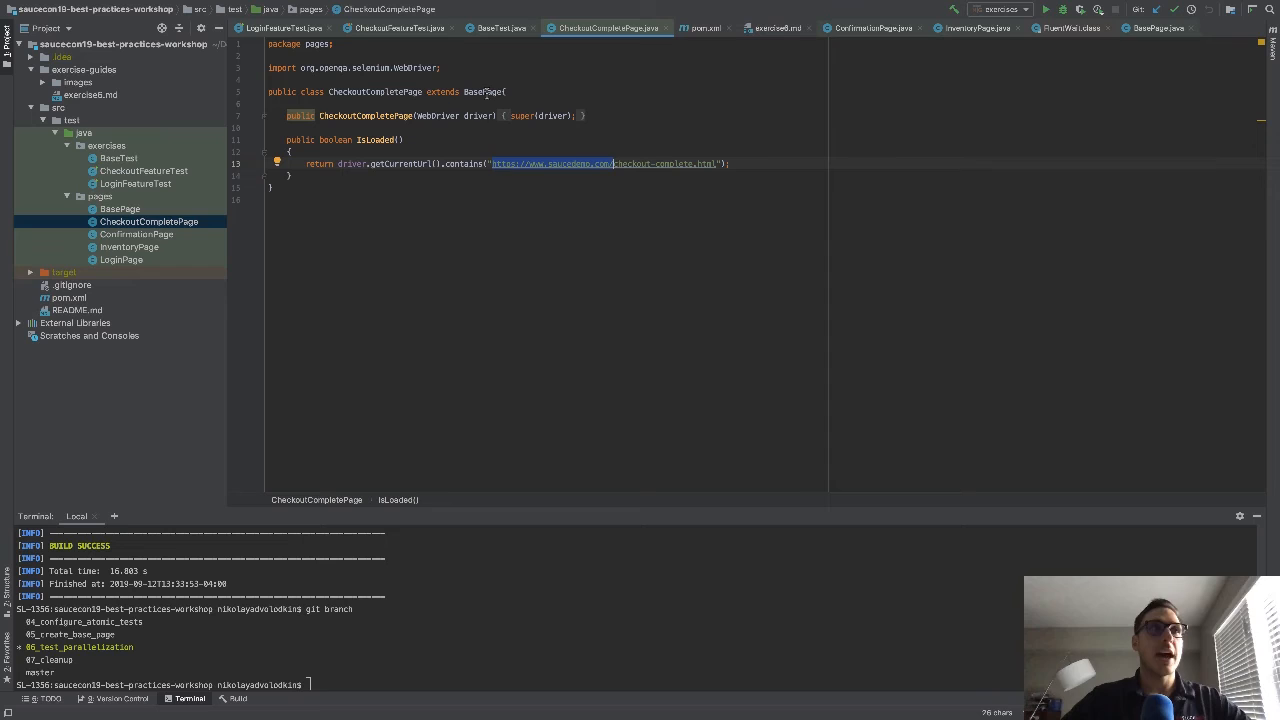
left_click(136, 234)
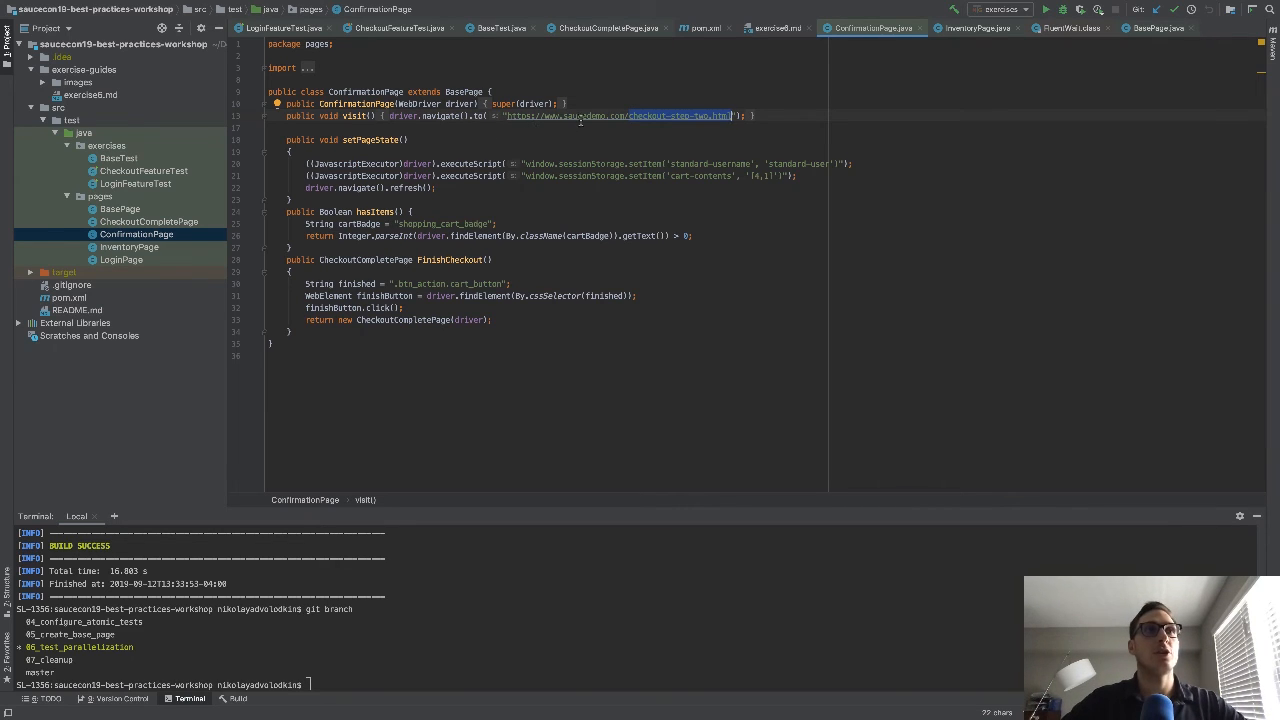
mouse_move(640, 114)
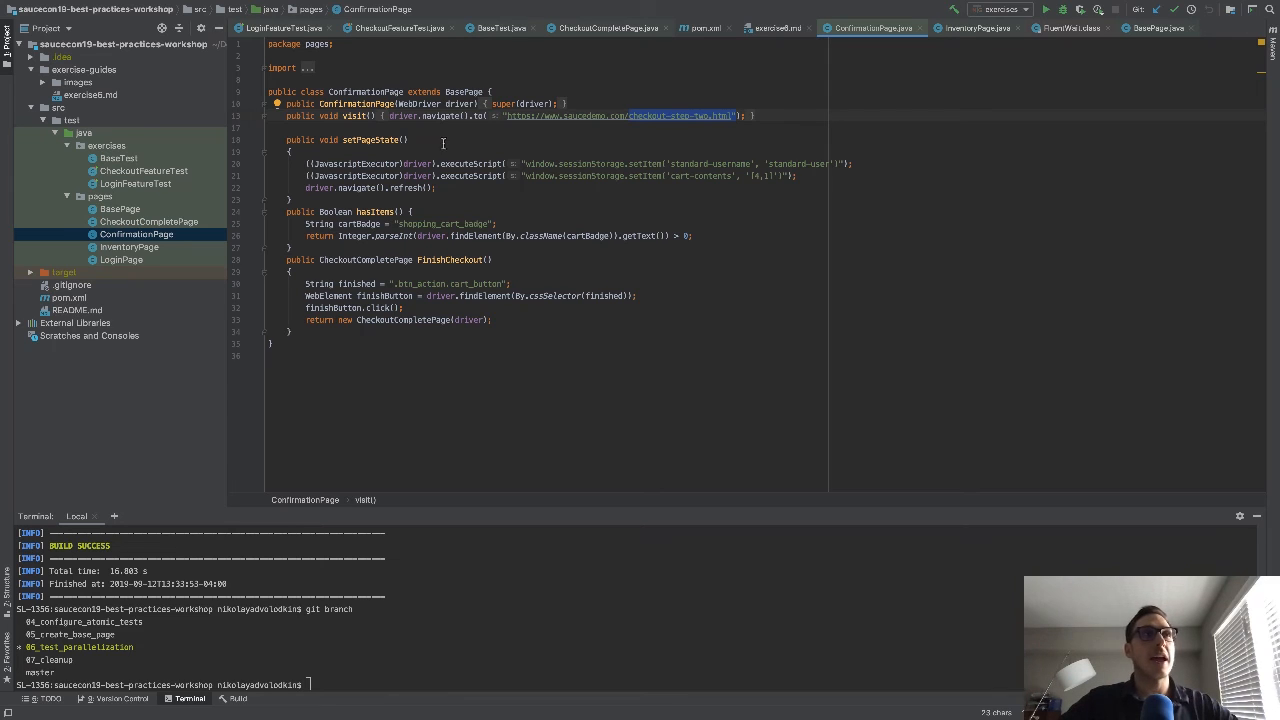
double_click(354, 114)
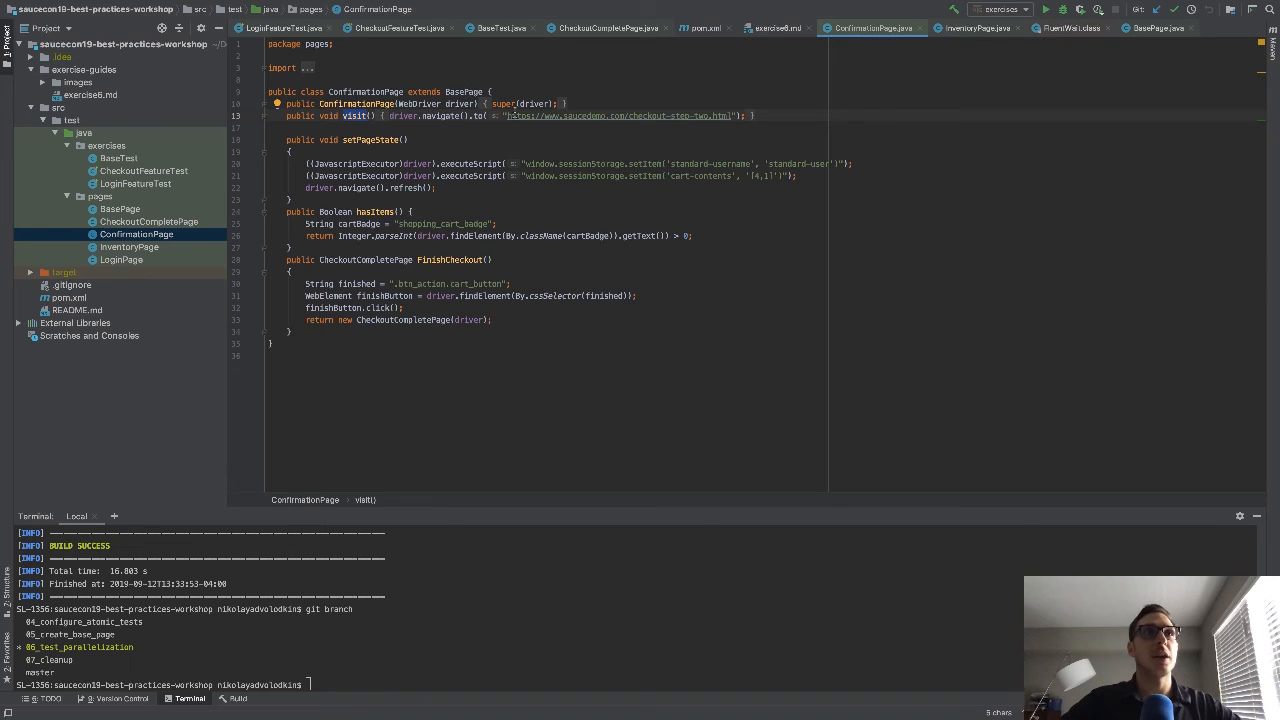
double_click(650, 114)
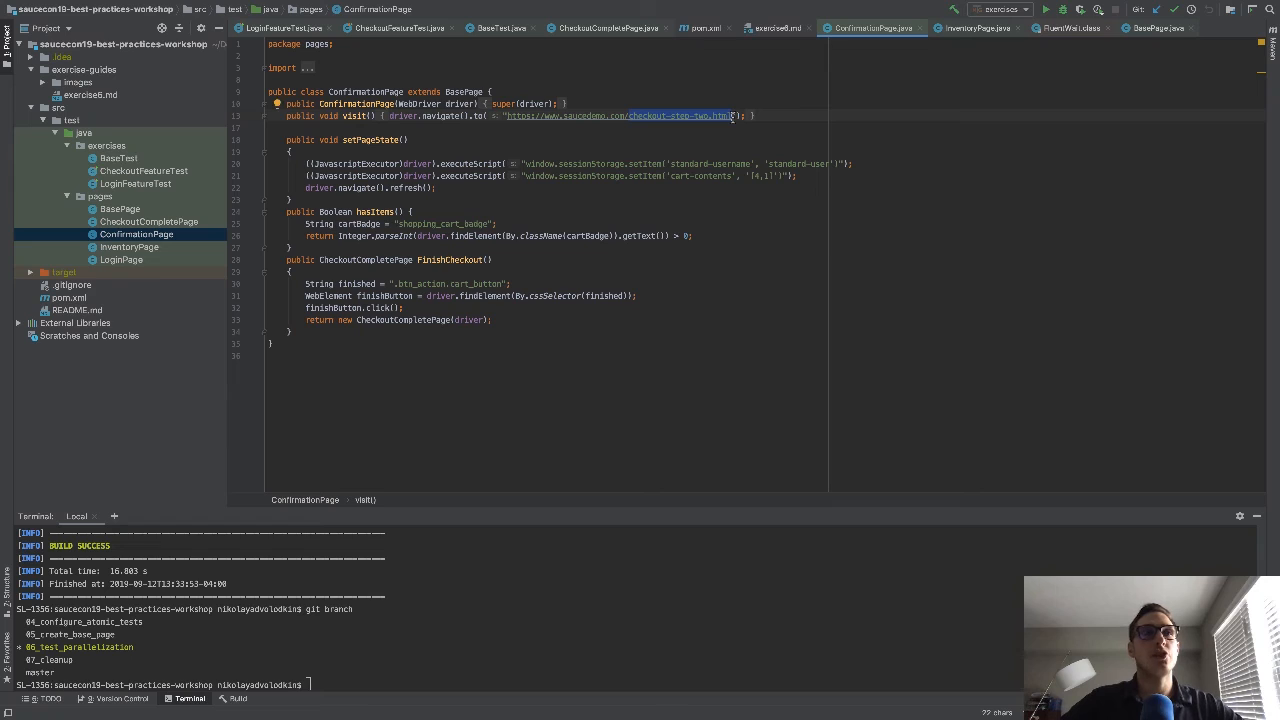
mouse_move(660, 116)
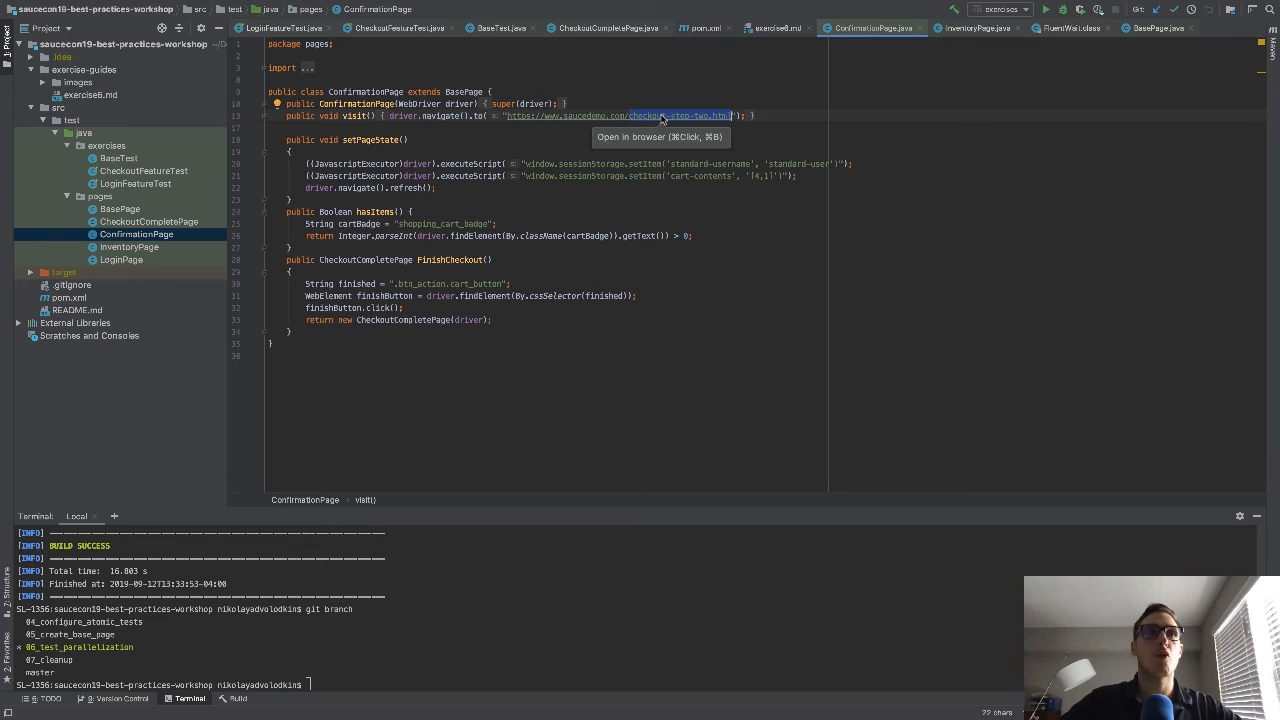
mouse_move(630, 114)
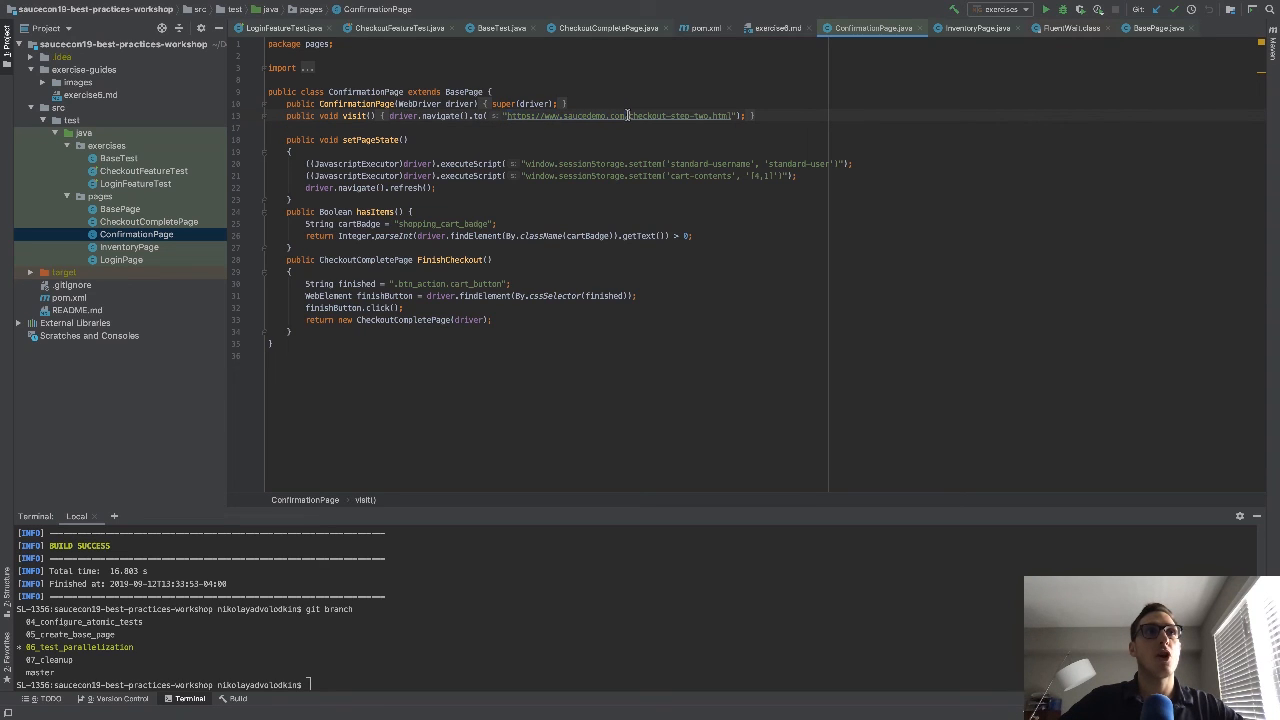
left_click_drag(628, 114, 718, 114)
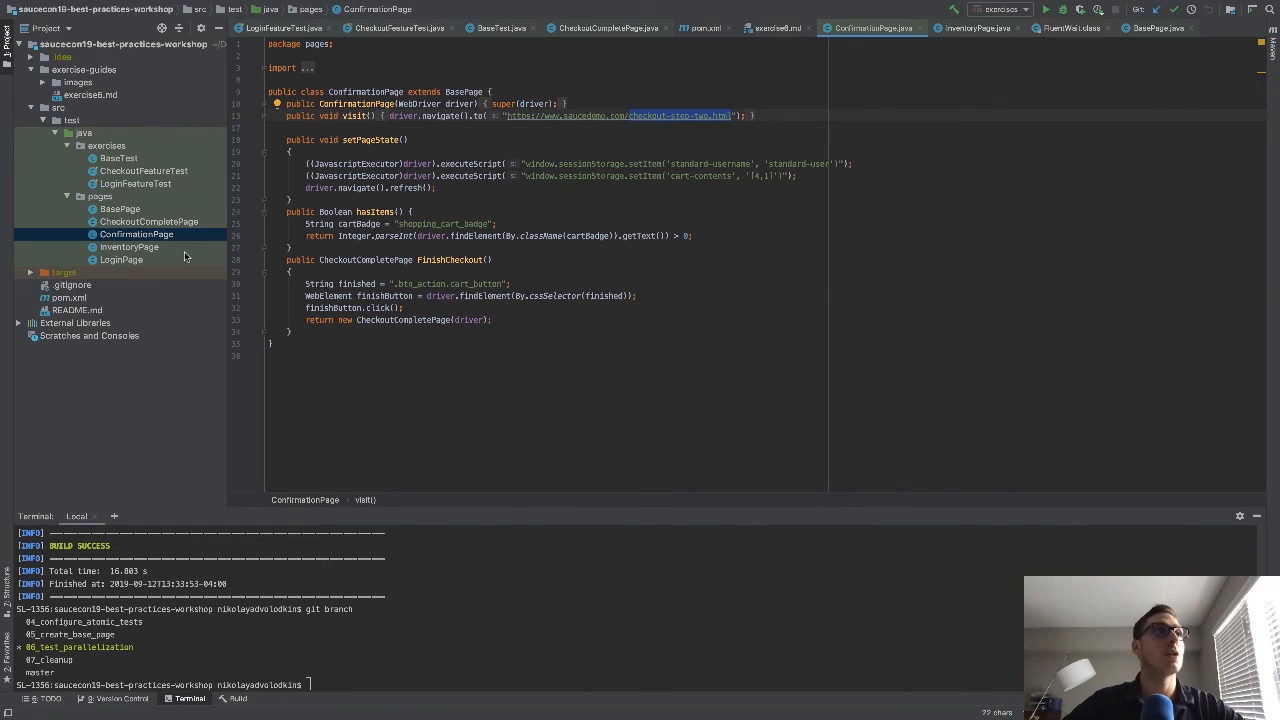
left_click(128, 248)
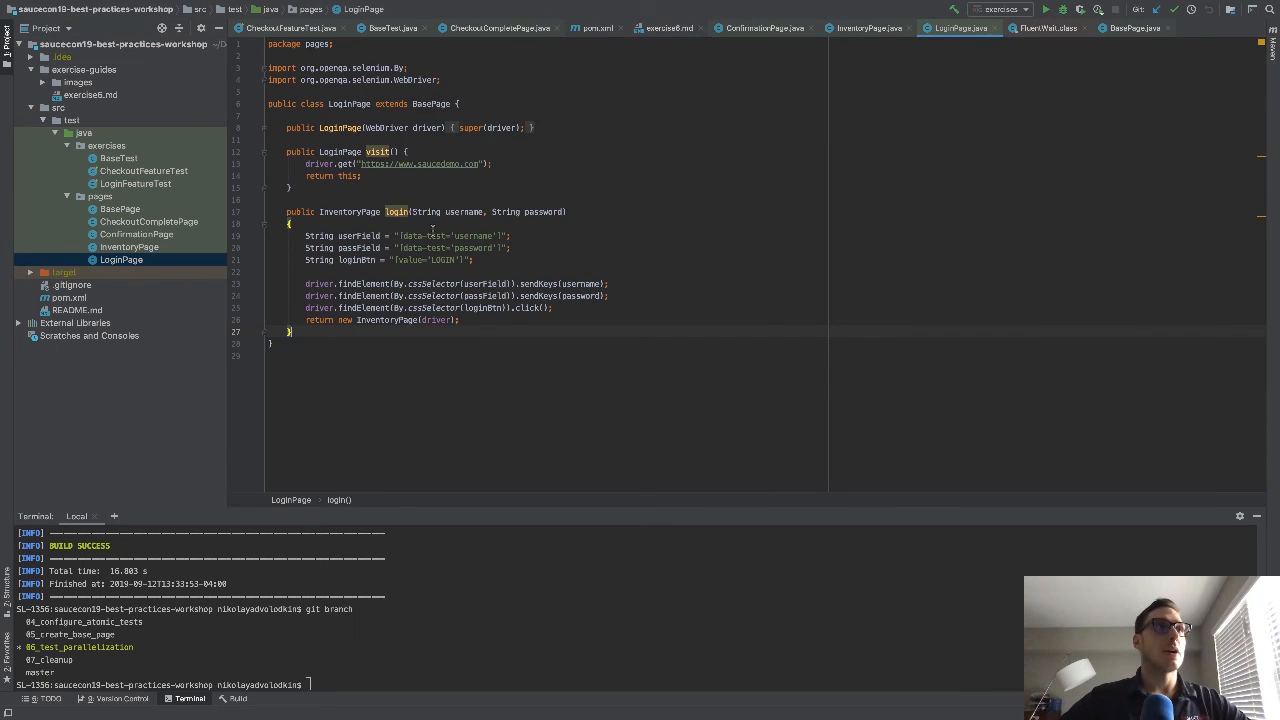
left_click(762, 28)
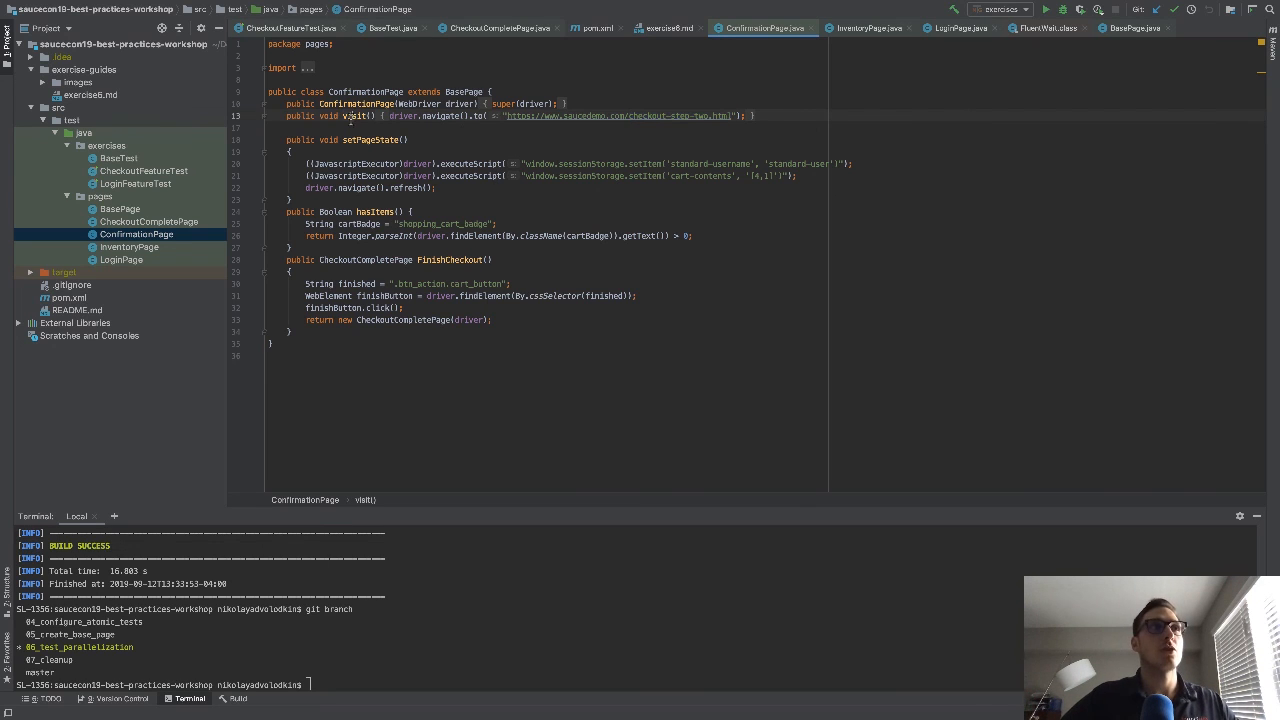
double_click(356, 116)
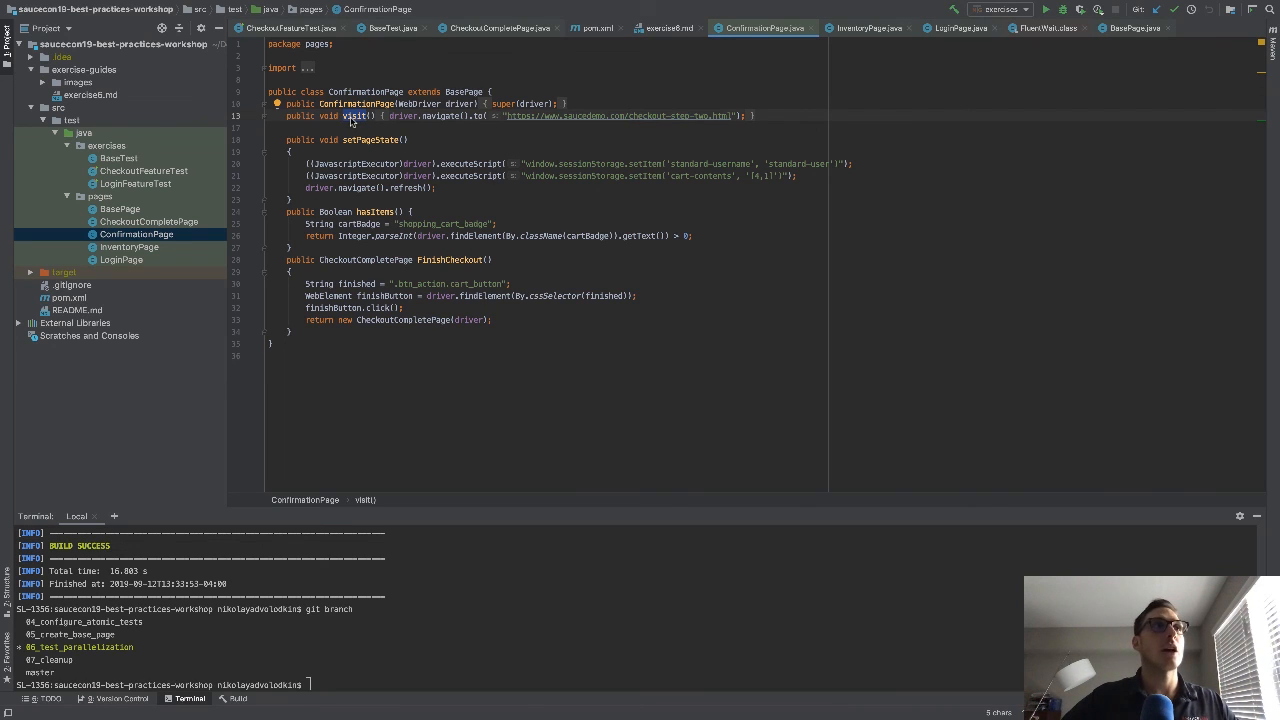